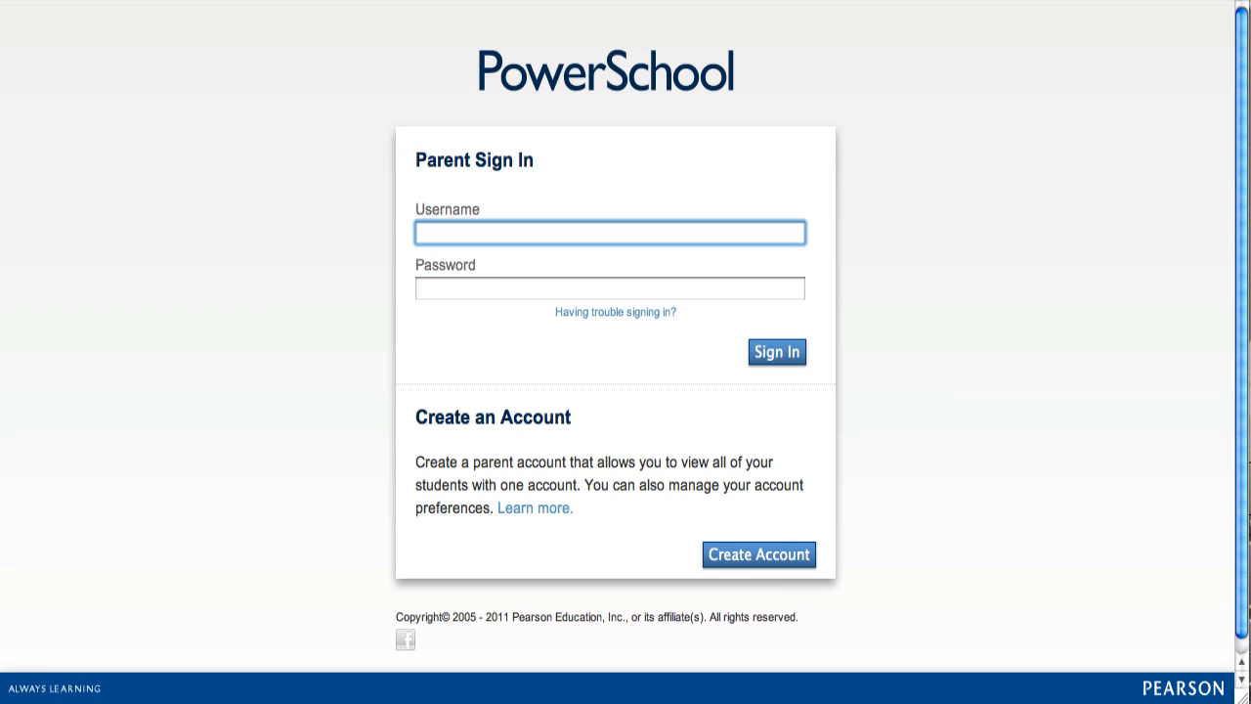
Step: Sign in to the parent account to reach the Grades and Attendance page
click(776, 352)
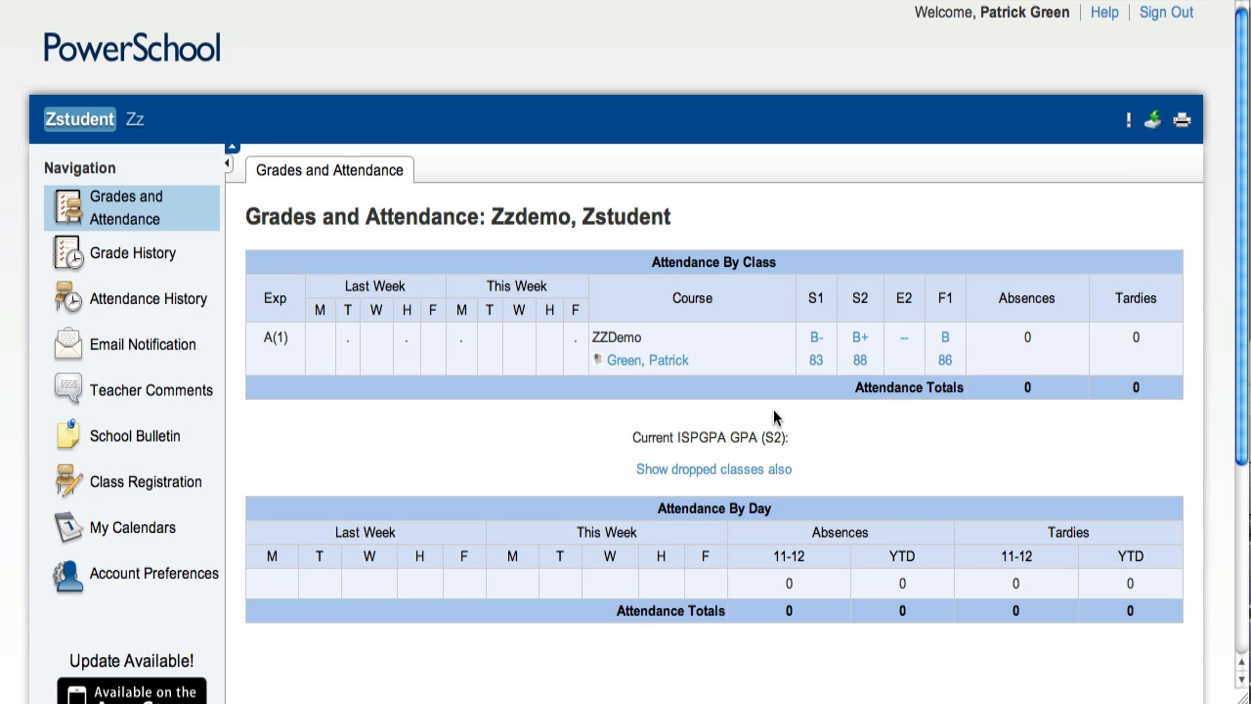
mouse_move(694, 321)
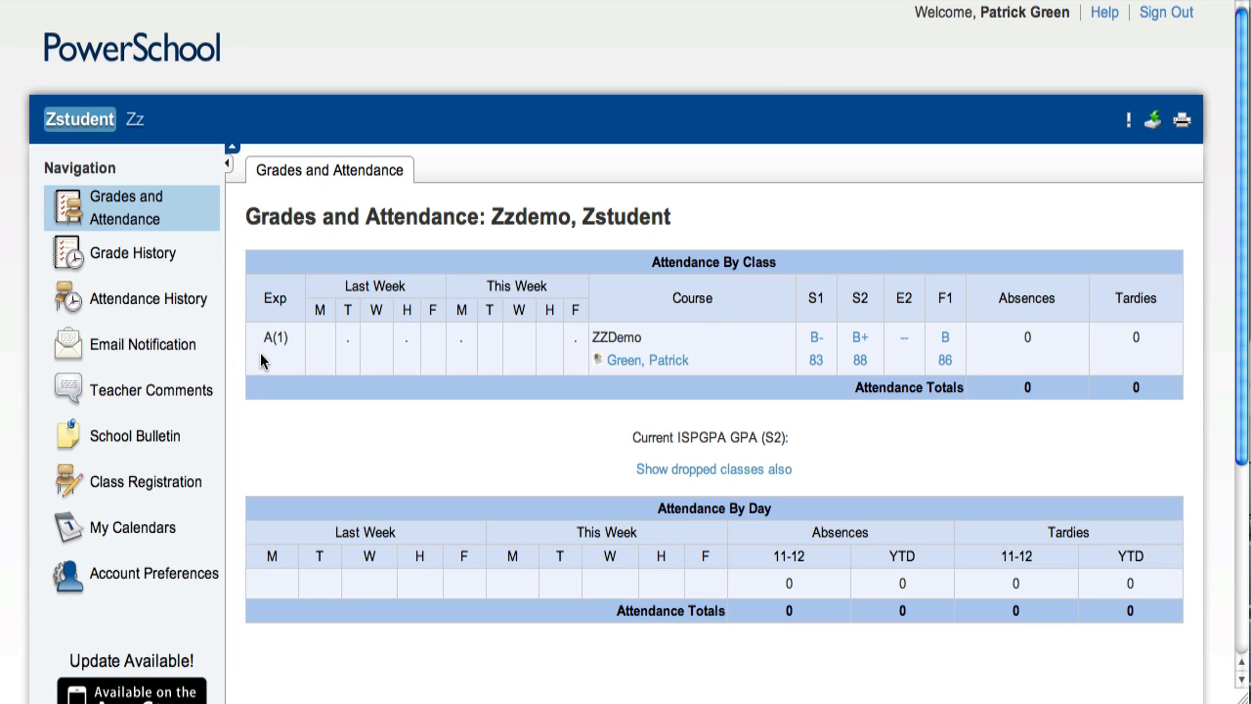
mouse_move(563, 356)
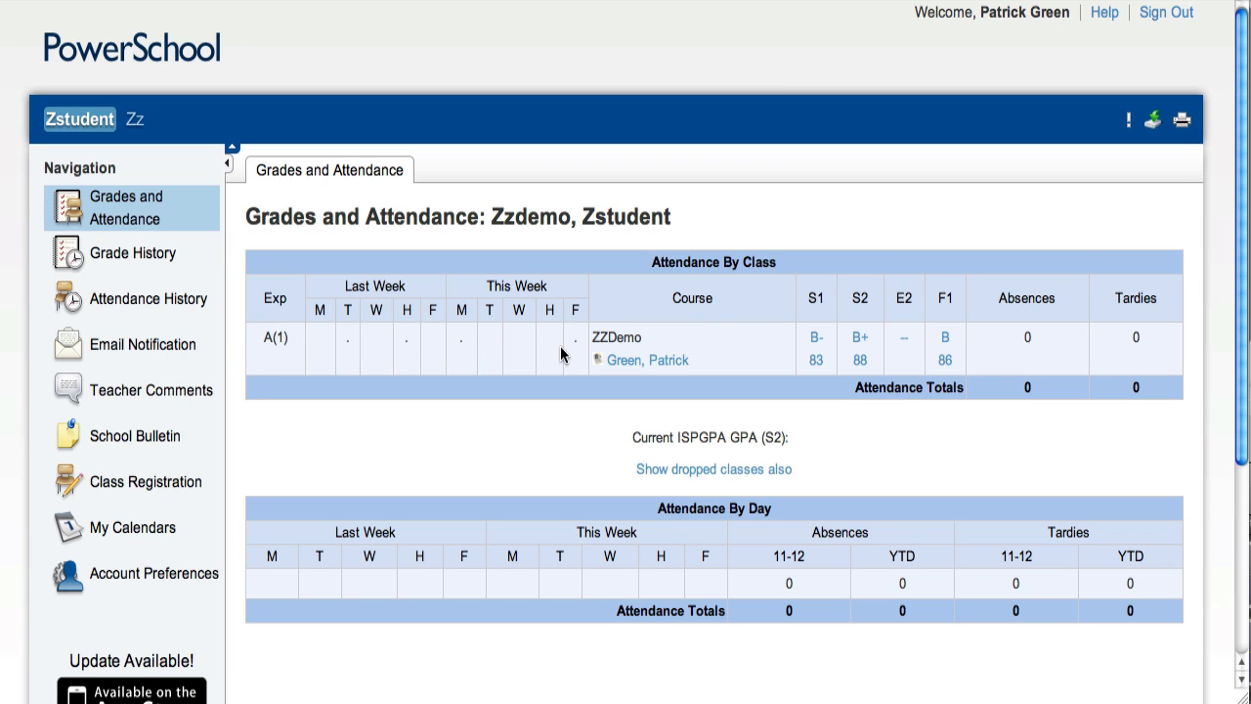
mouse_move(616, 356)
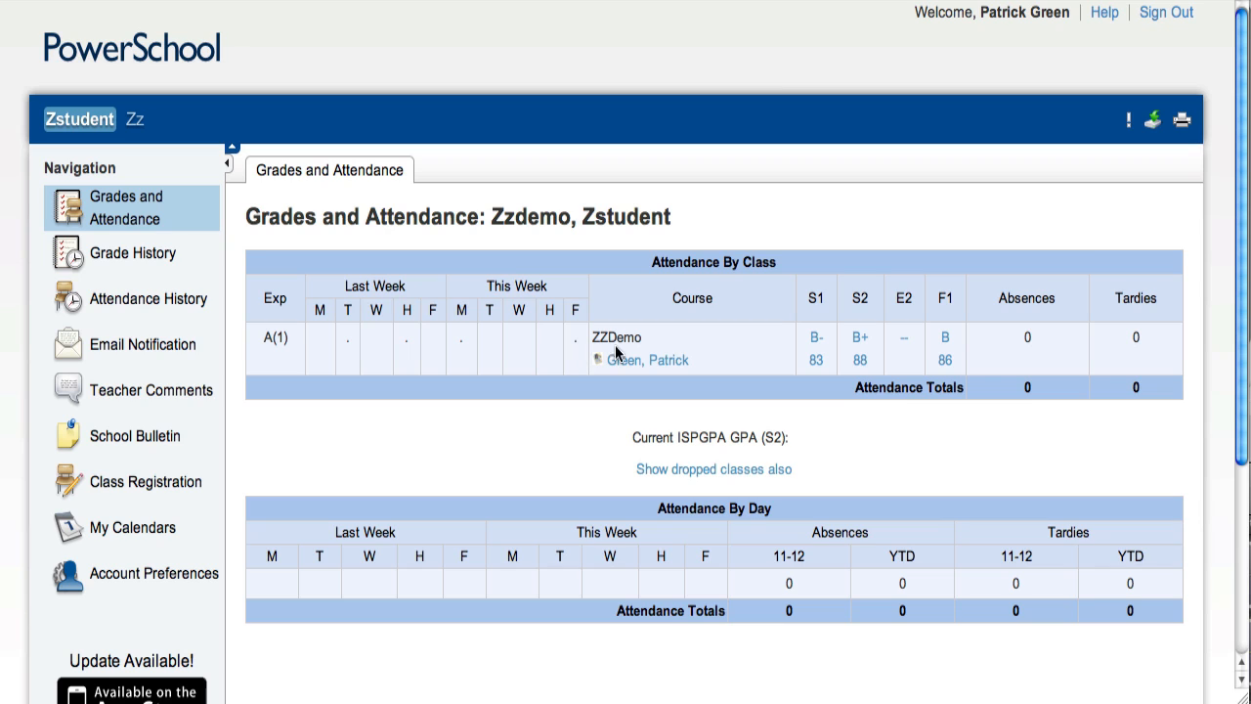
mouse_move(774, 352)
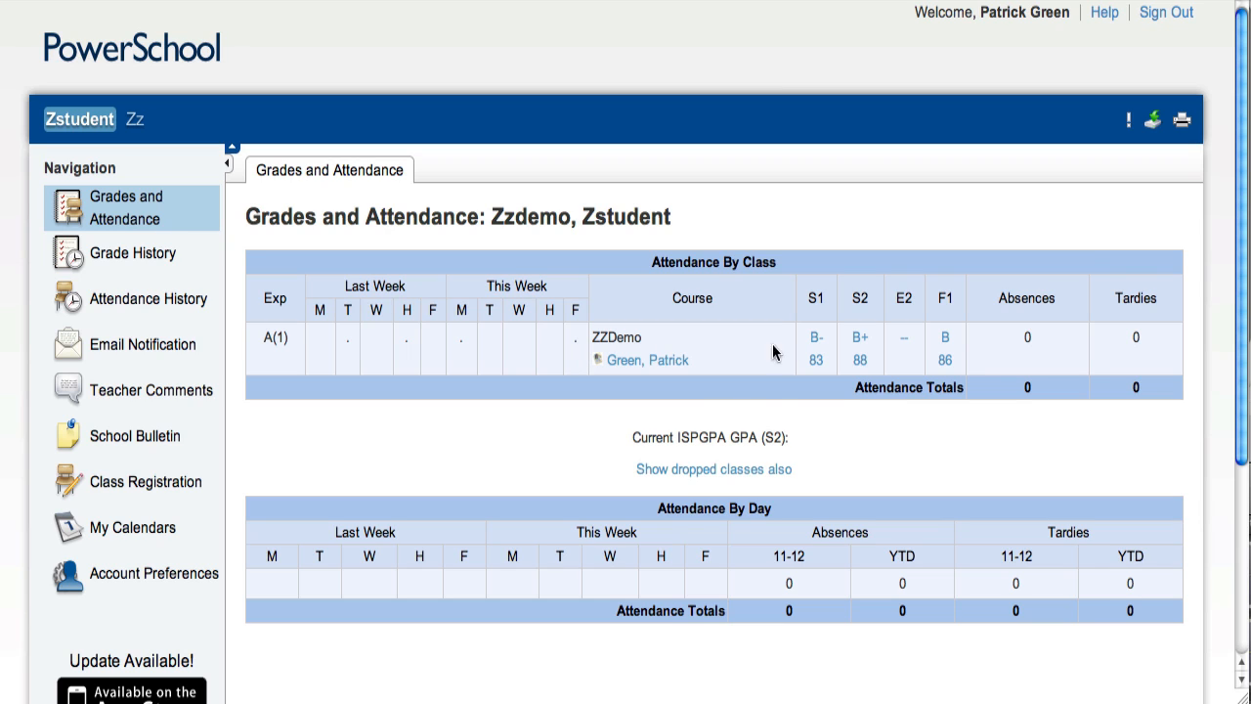
mouse_move(954, 356)
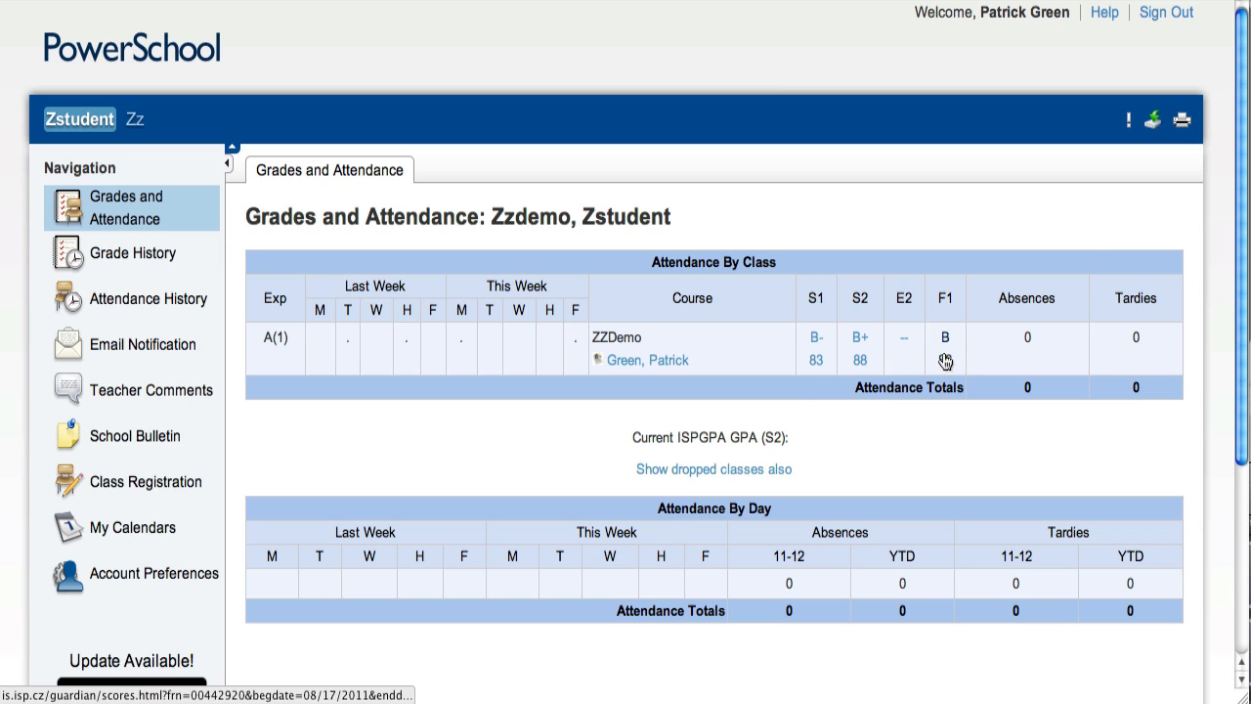
mouse_move(945, 348)
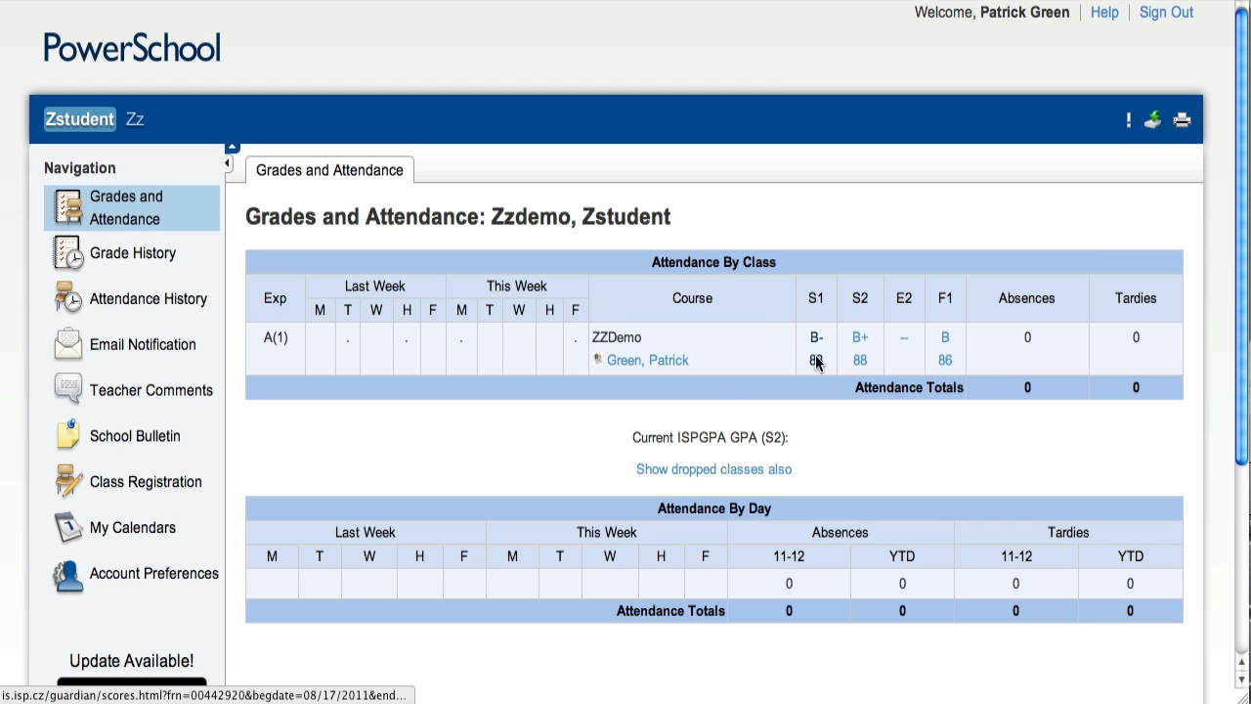
Step: Show the Class Score Detail for ZZDemo's S1 grade (B- 83) and review the assignment list
click(816, 336)
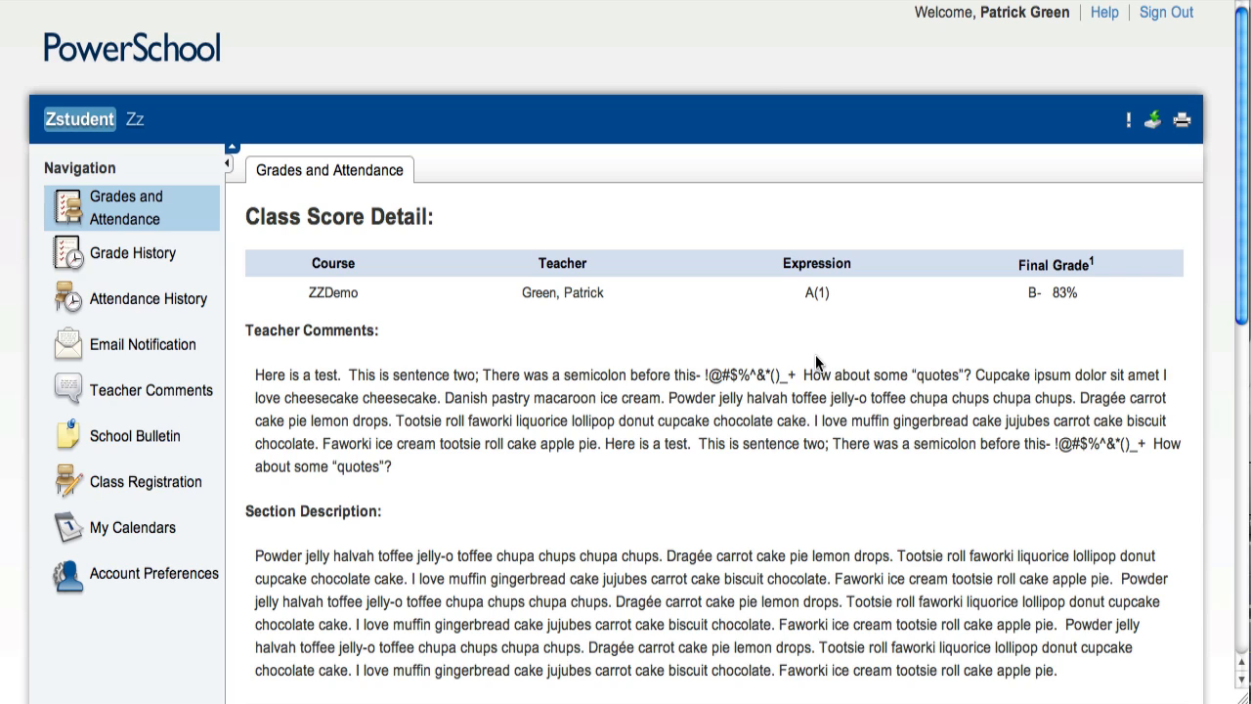
mouse_move(382, 358)
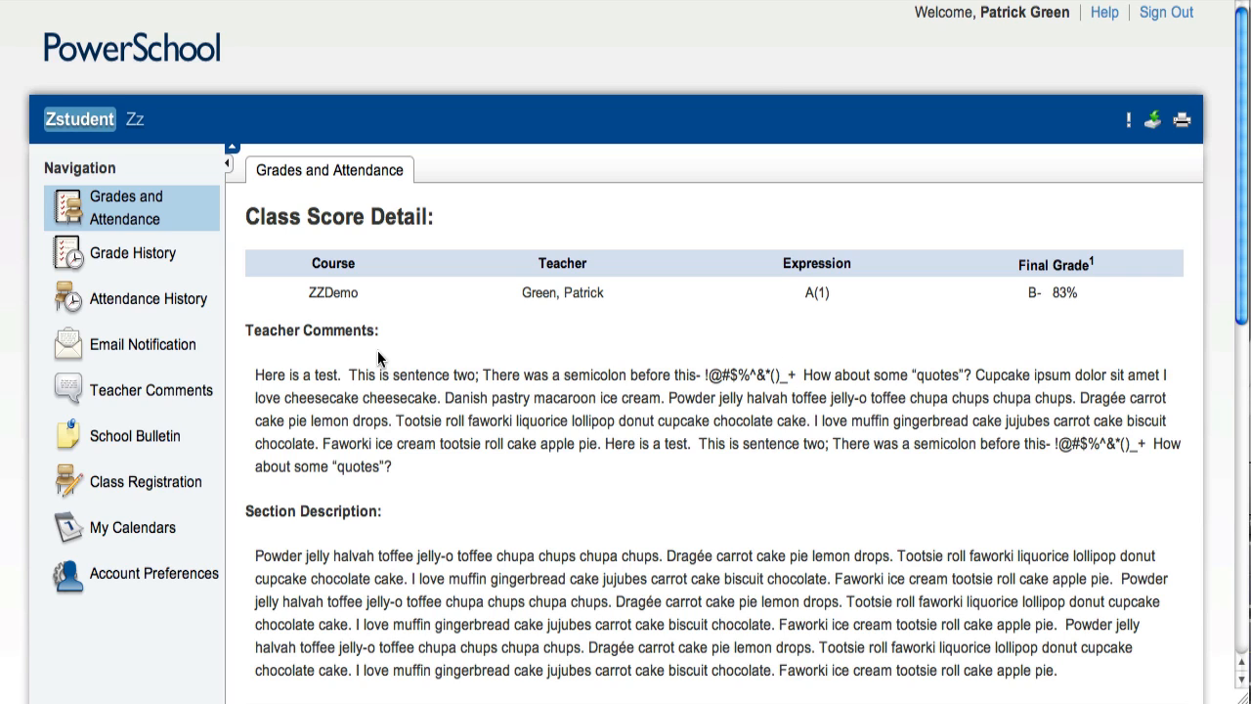
mouse_move(496, 462)
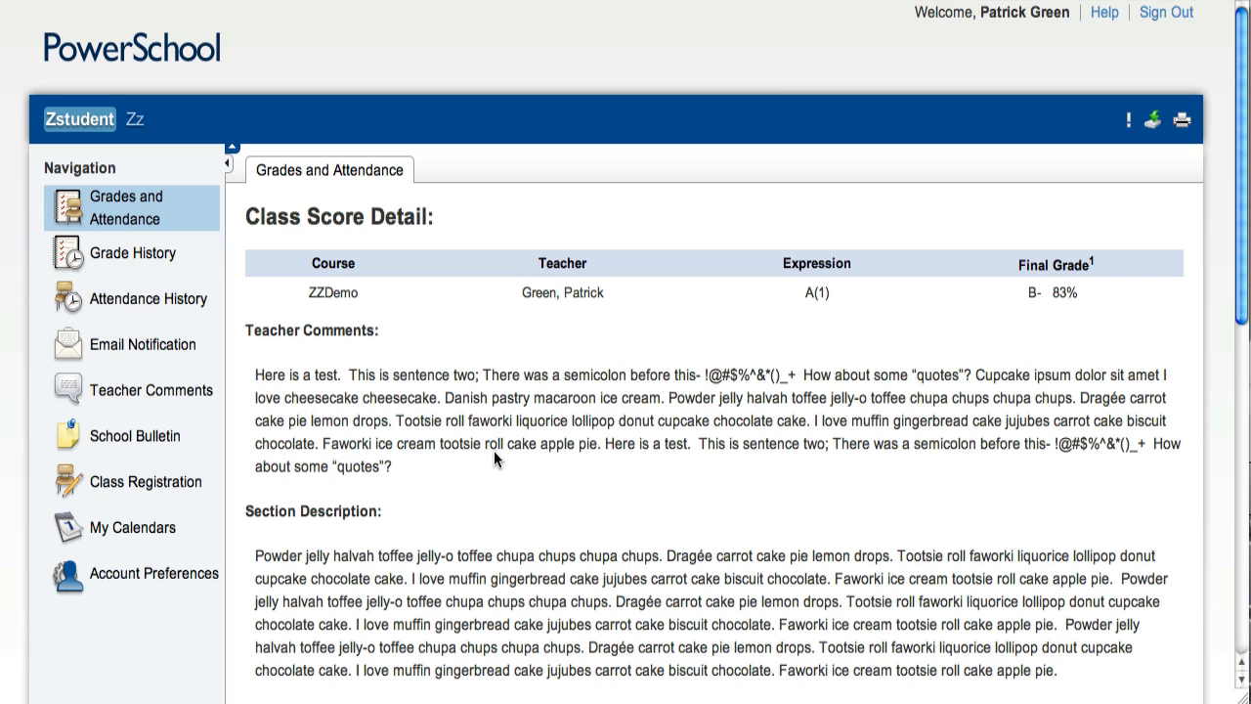
mouse_move(462, 472)
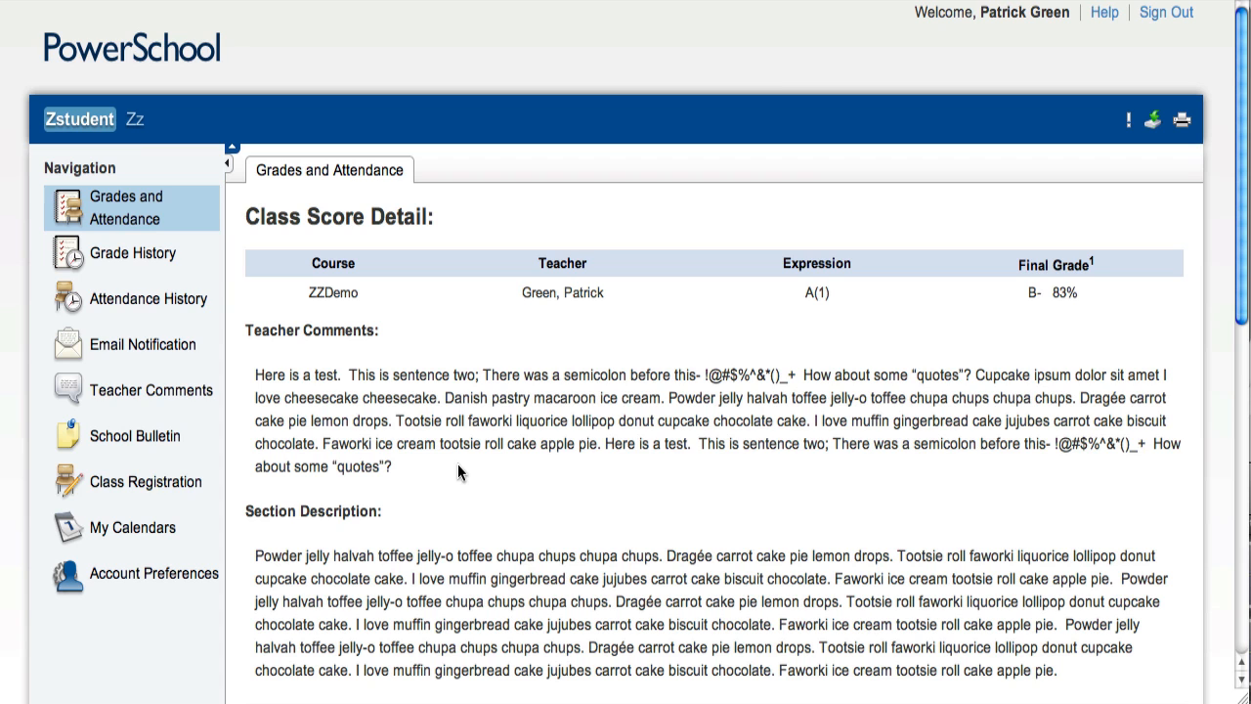
scroll(down, 3)
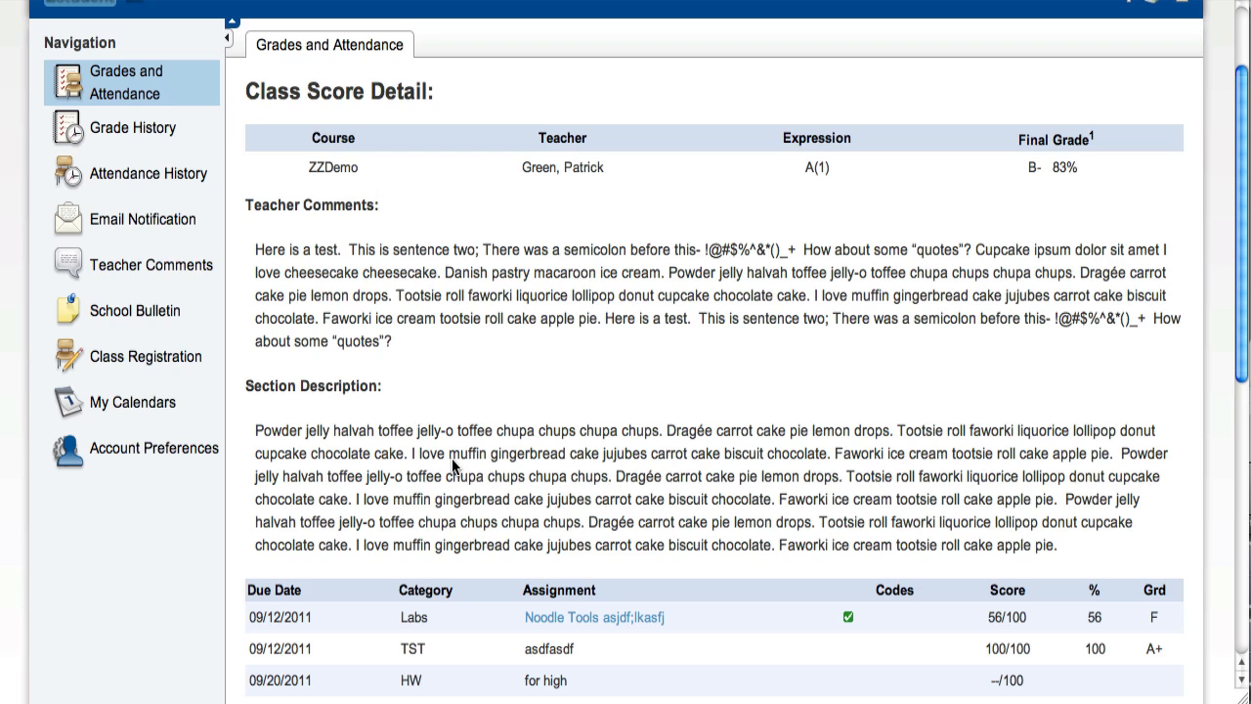
scroll(down, 3)
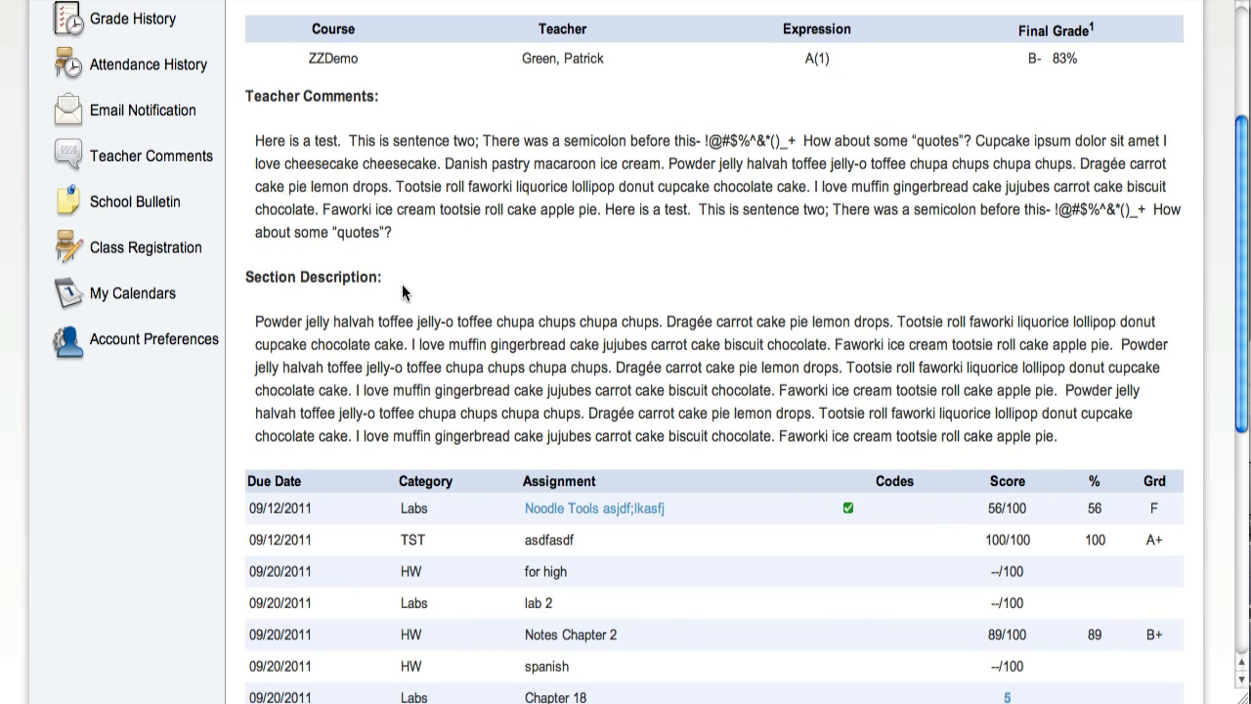
mouse_move(392, 297)
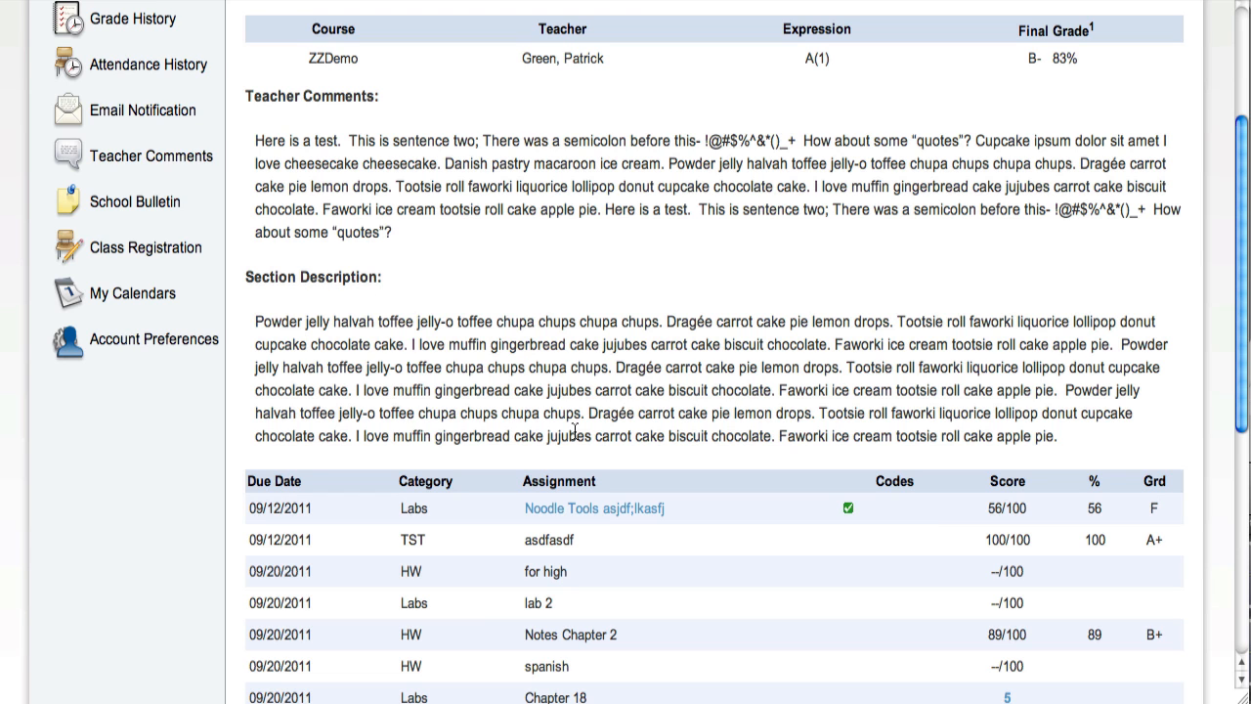
scroll(down, 3)
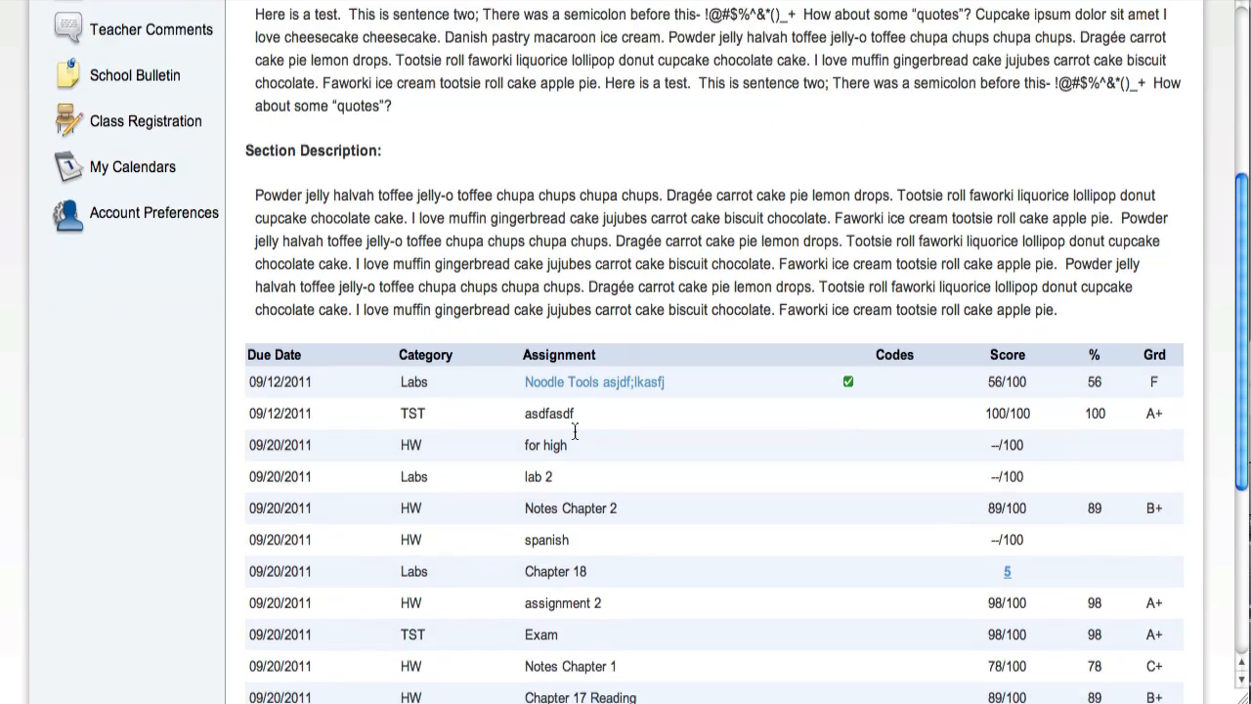
scroll(down, 3)
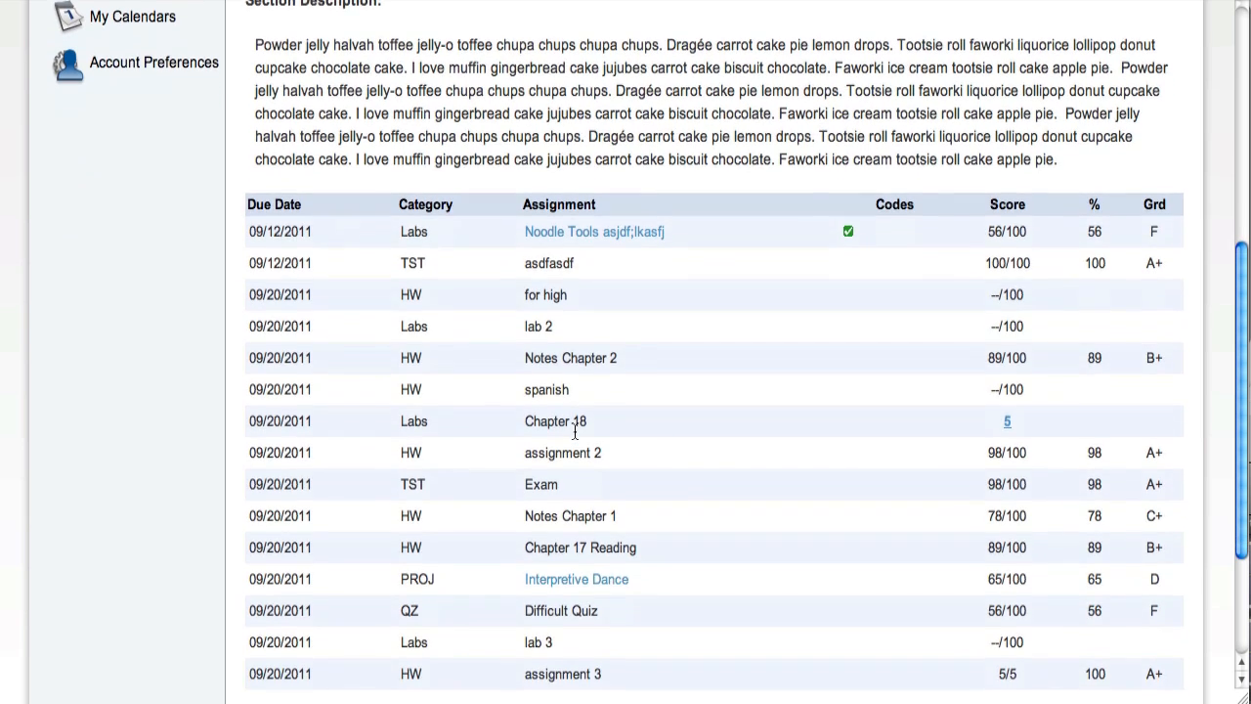
scroll(down, 3)
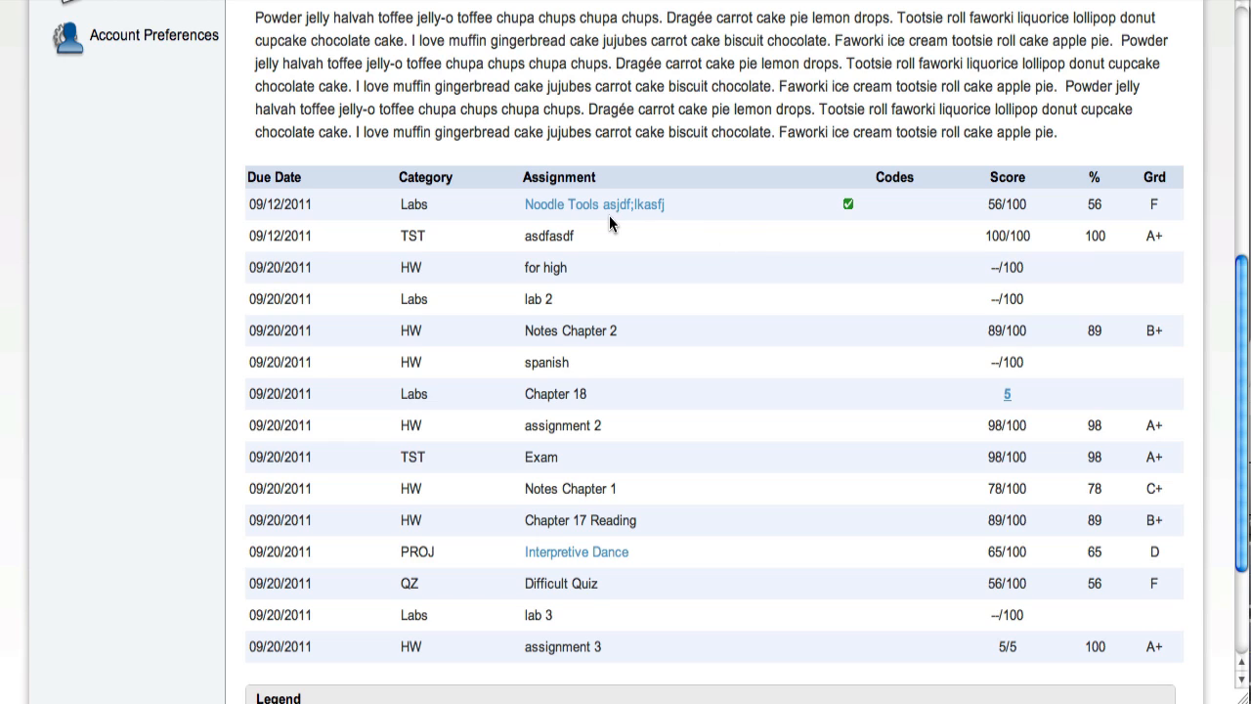
mouse_move(591, 205)
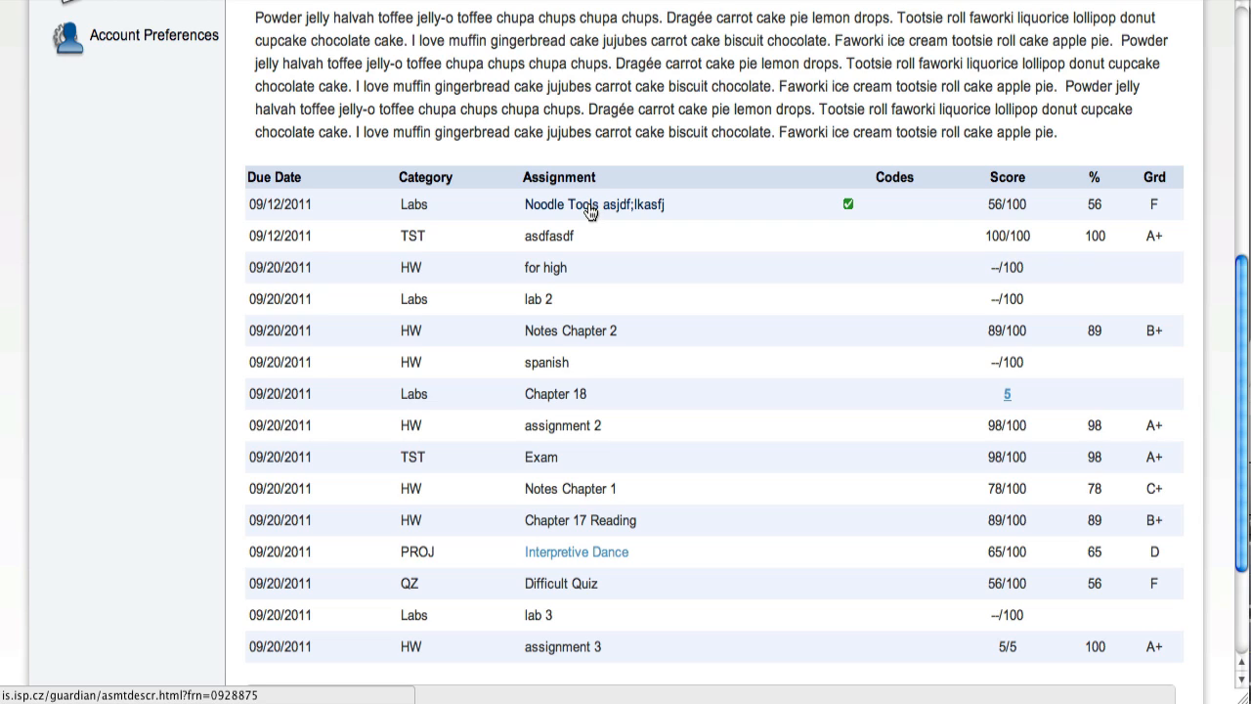
Step: View the description of the Noodle Tools assignment
click(563, 206)
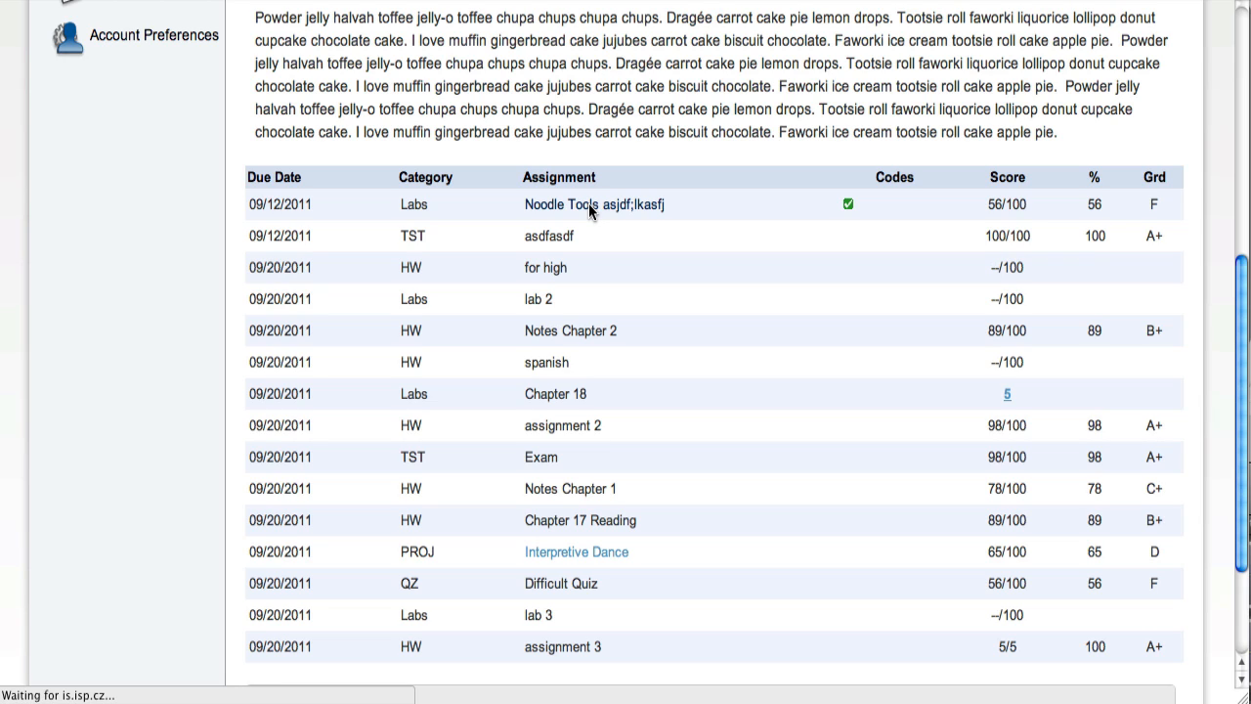
click(561, 205)
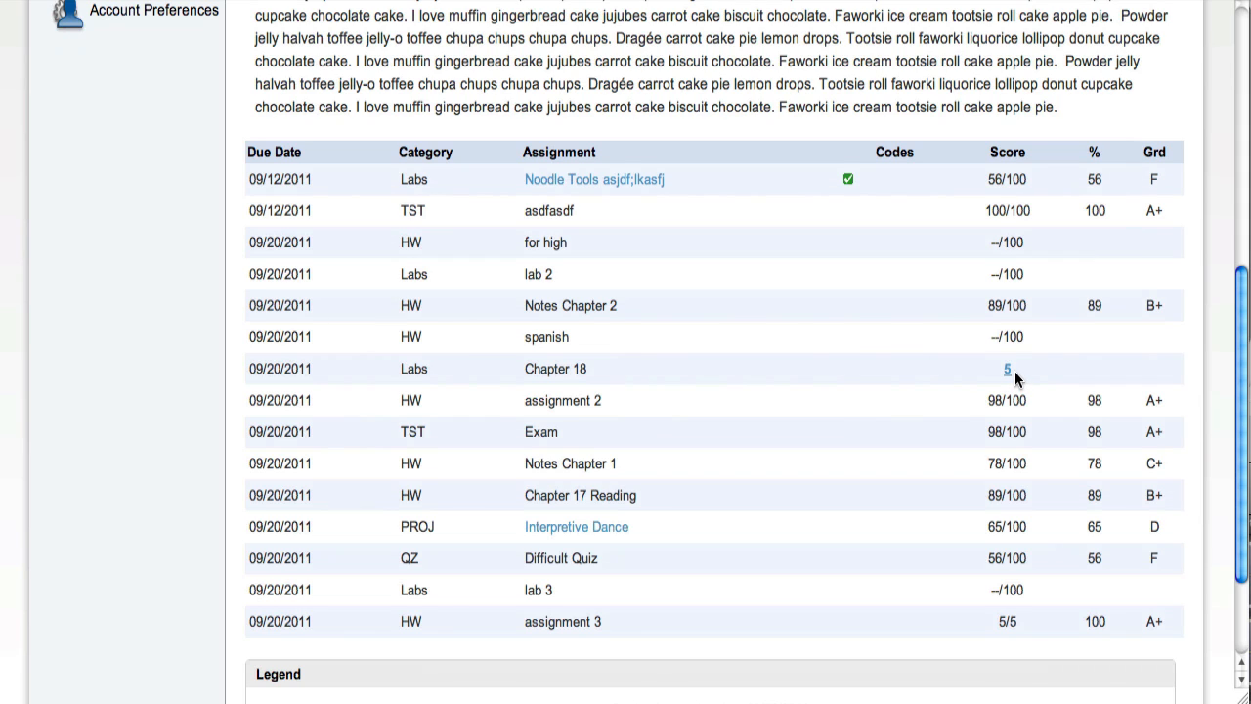
mouse_move(1013, 387)
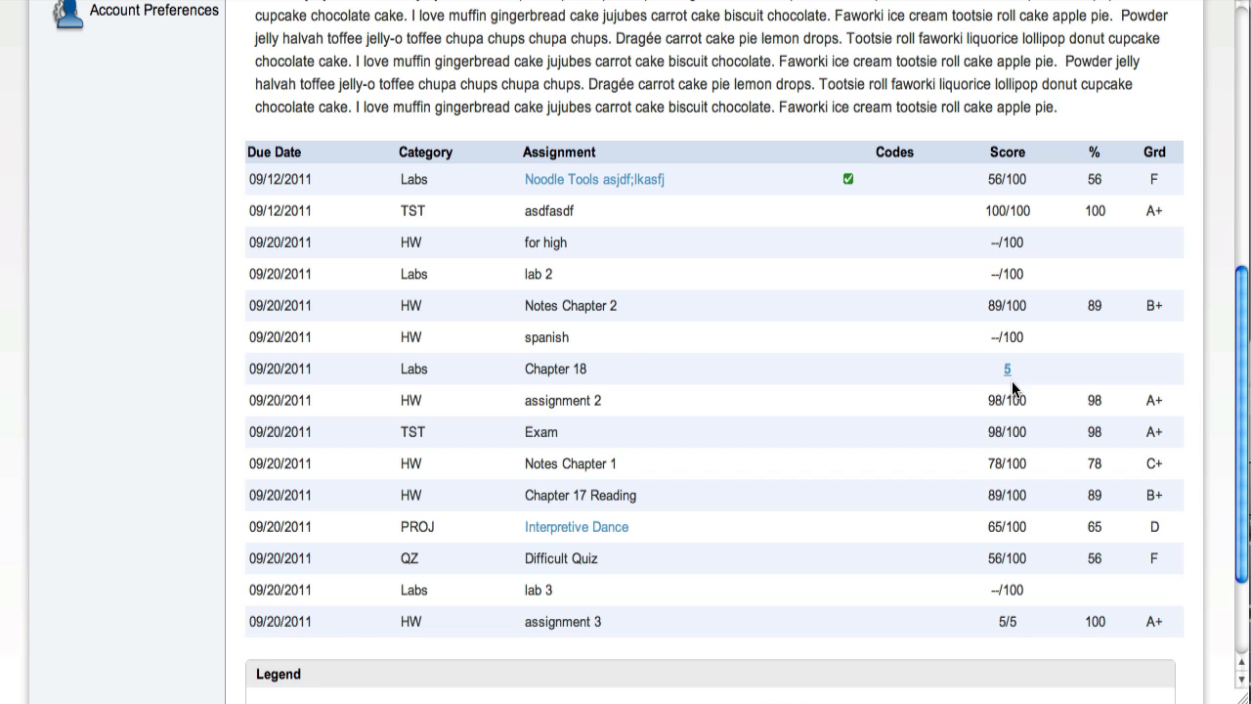
click(1007, 368)
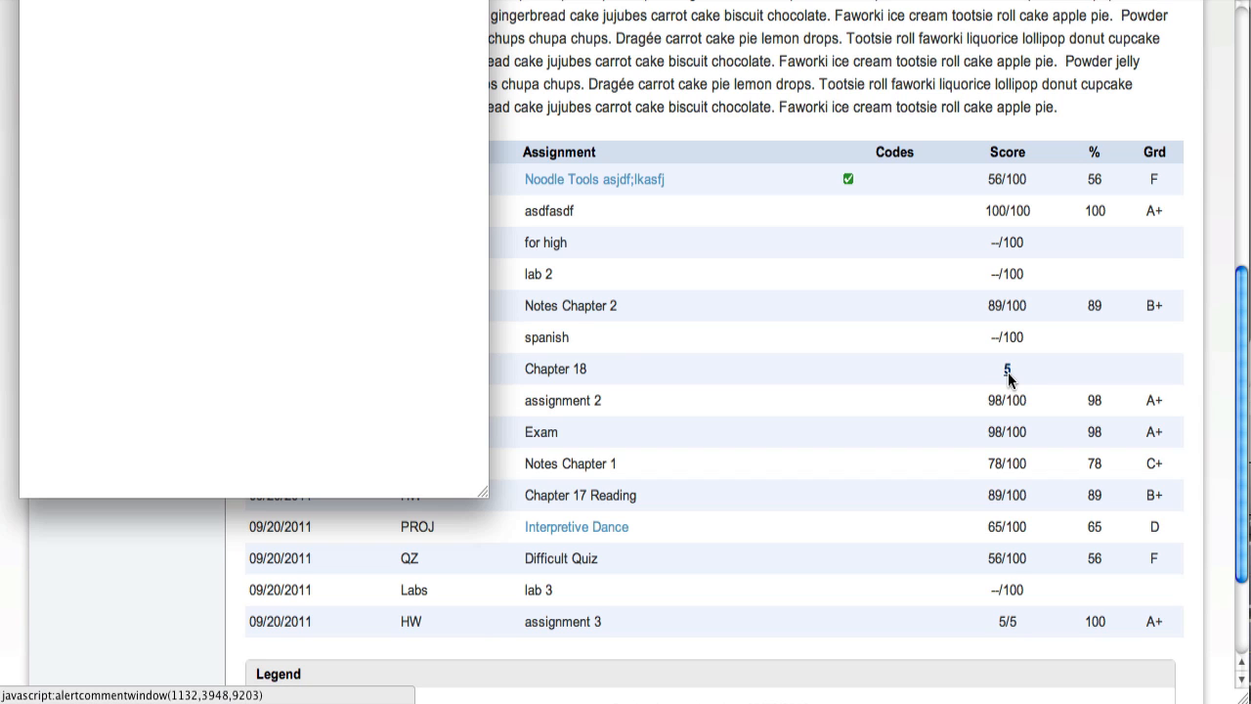
click(1009, 370)
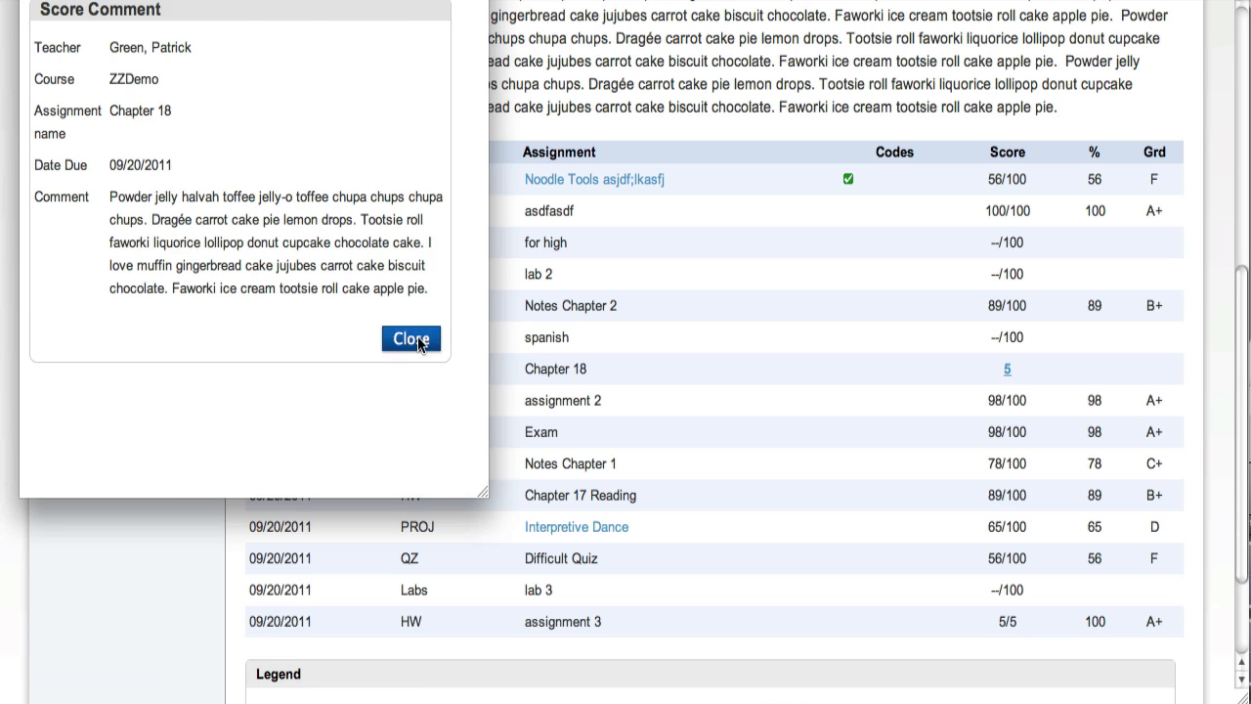
click(411, 338)
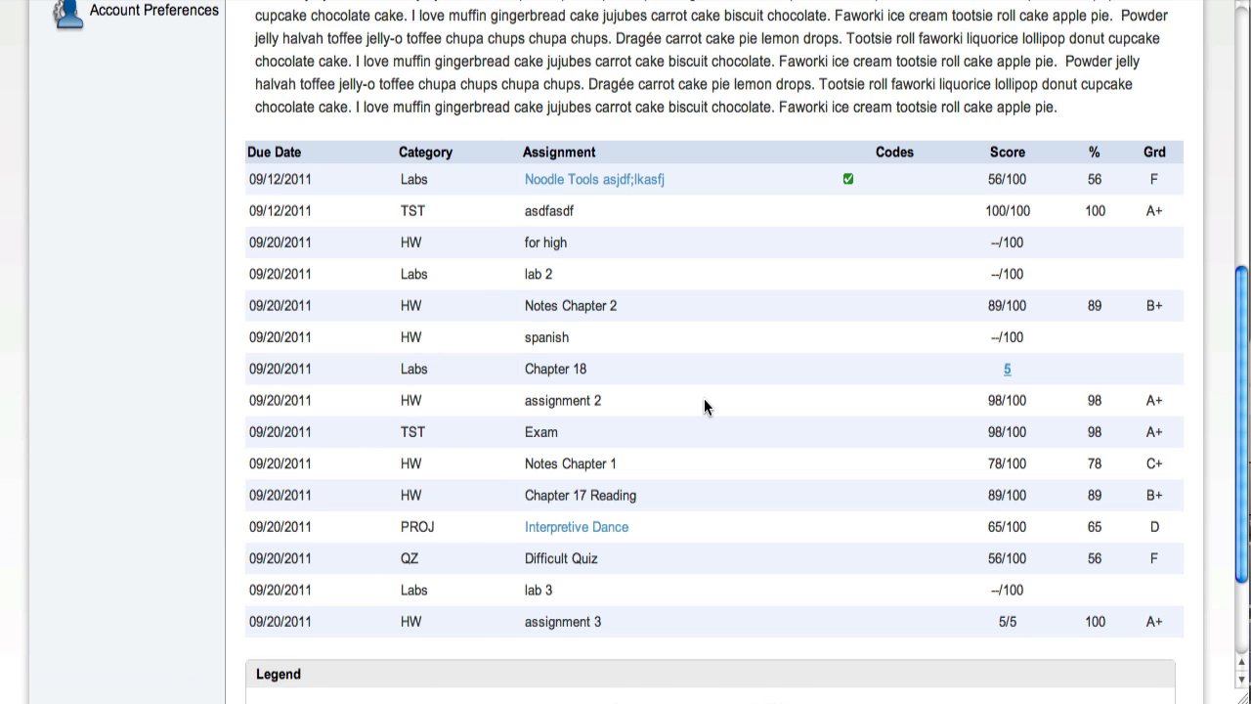
scroll(down, 3)
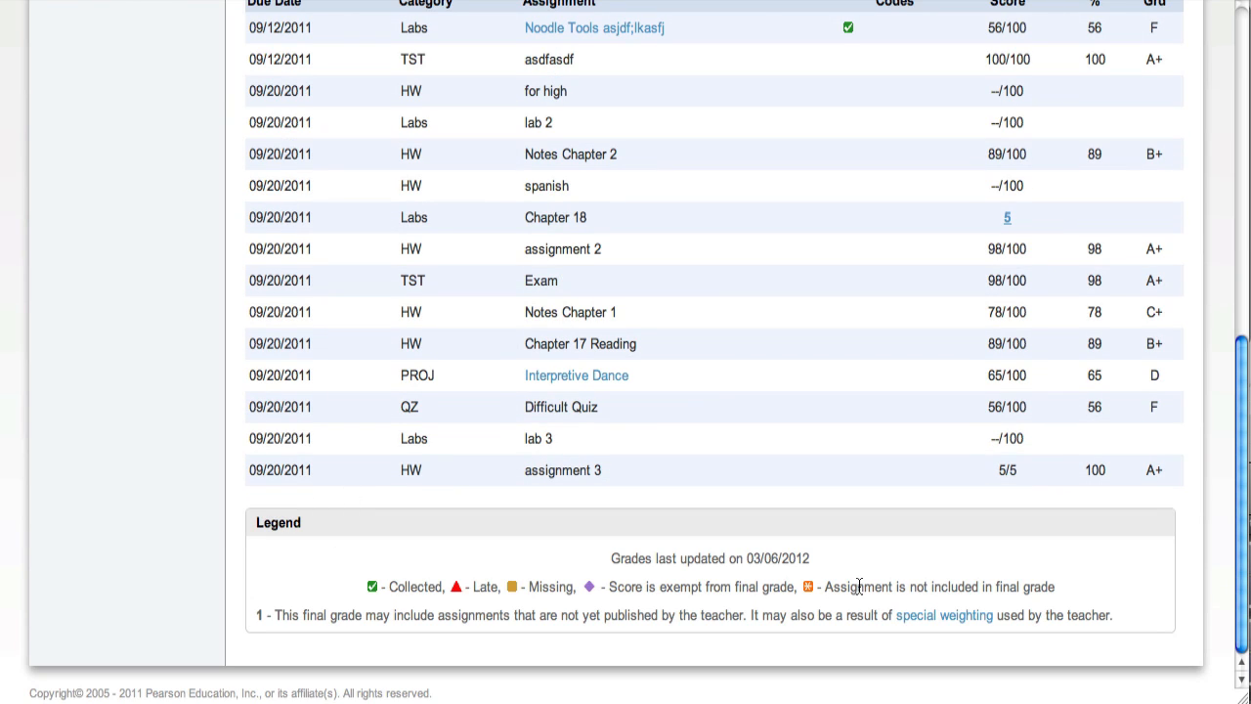
mouse_move(862, 203)
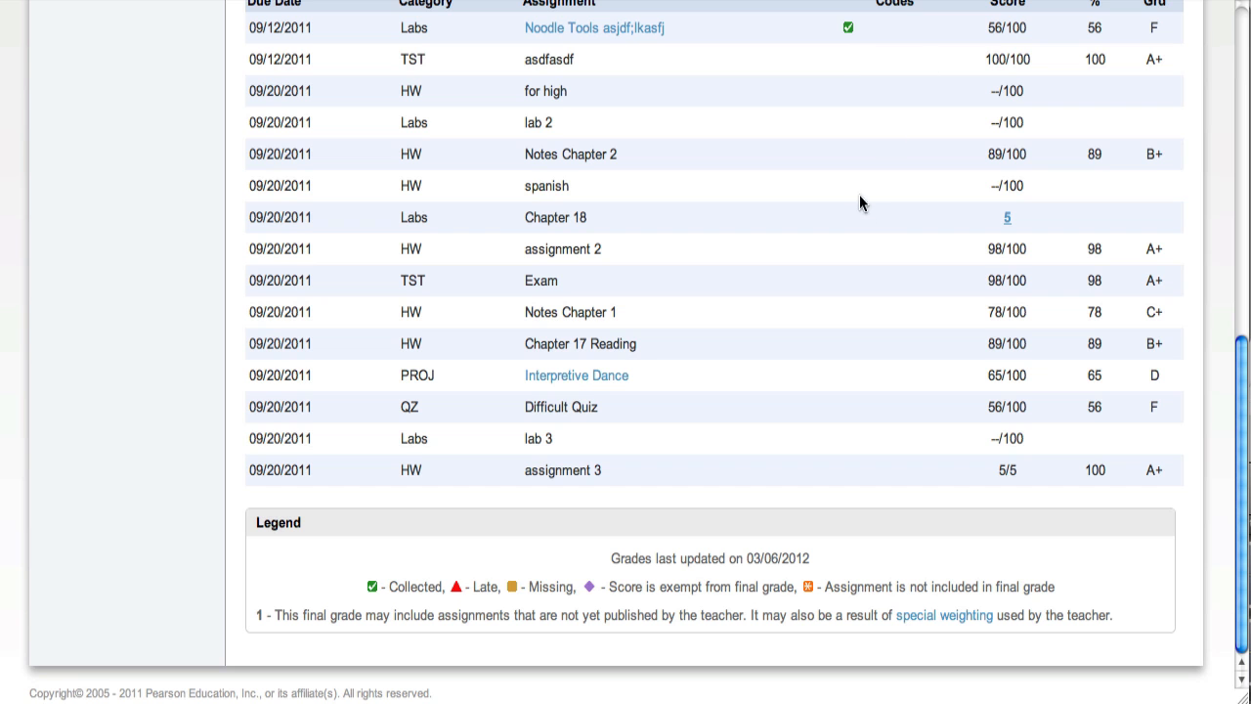
mouse_move(907, 504)
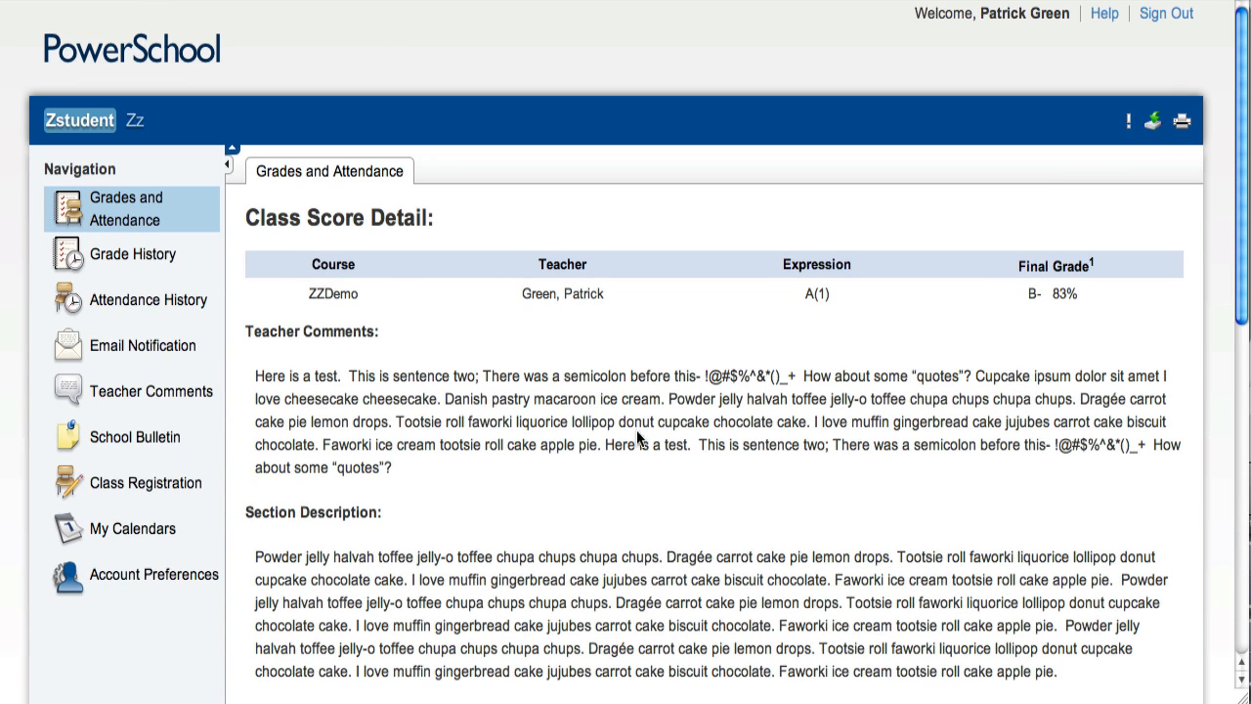
Step: Show the Grade History page for Zzdemo, Zstudent from the sidebar
click(133, 254)
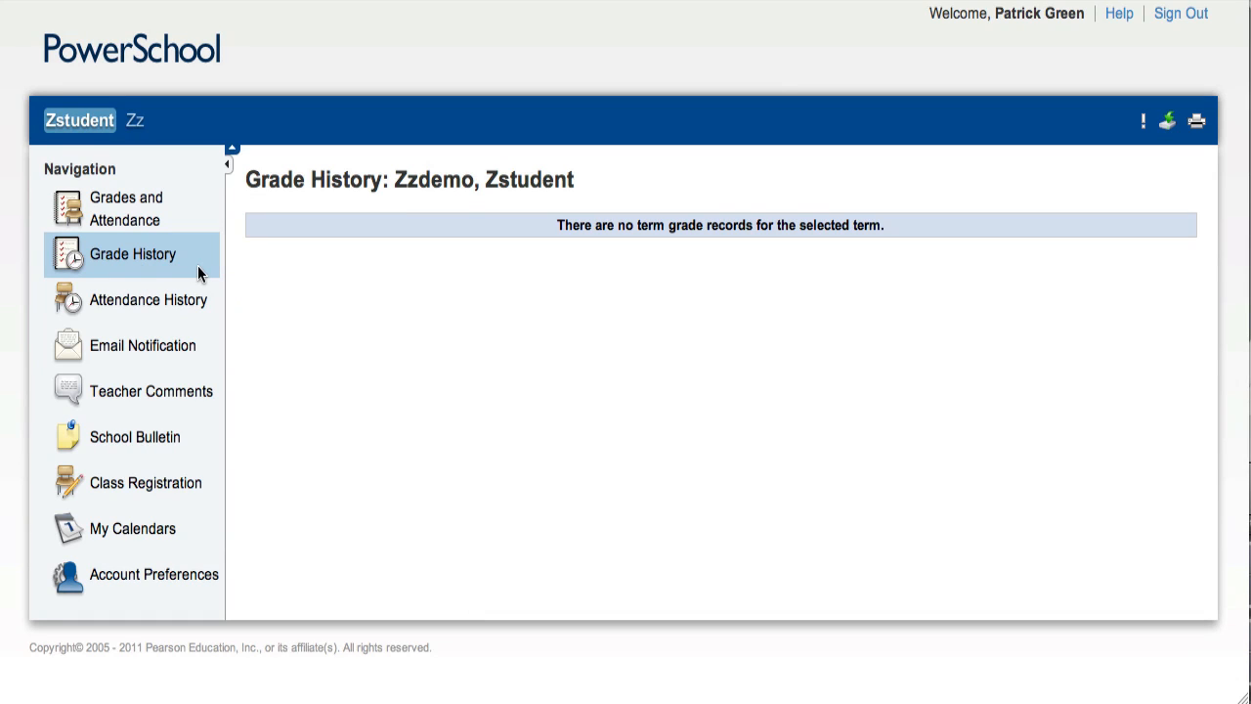
mouse_move(426, 311)
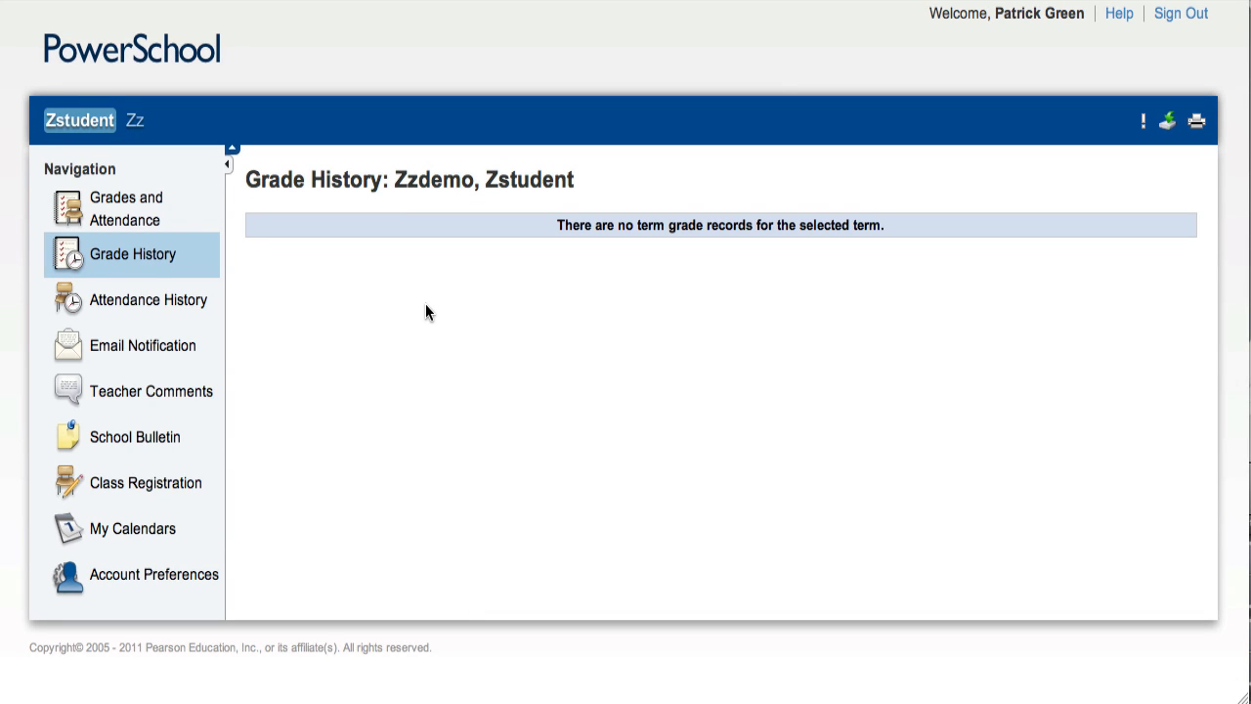
mouse_move(512, 227)
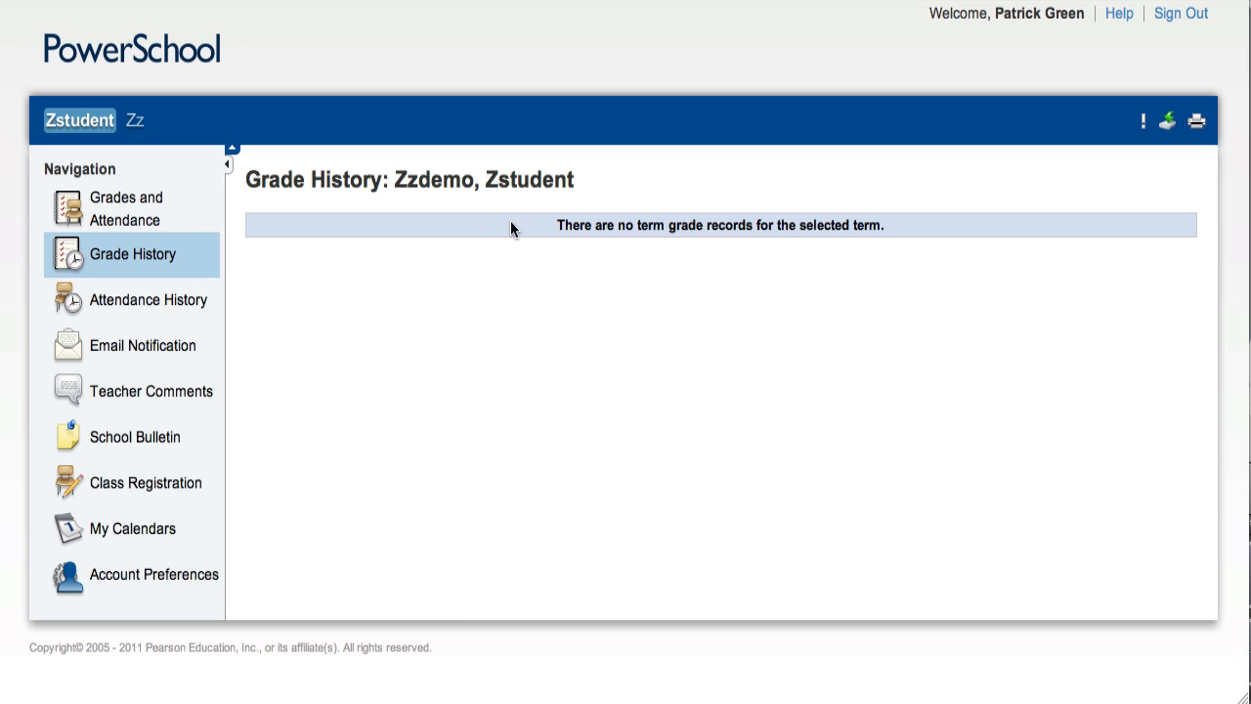
Step: Show the Meeting Attendance History with weekly rows and the attendance codes legend
click(149, 299)
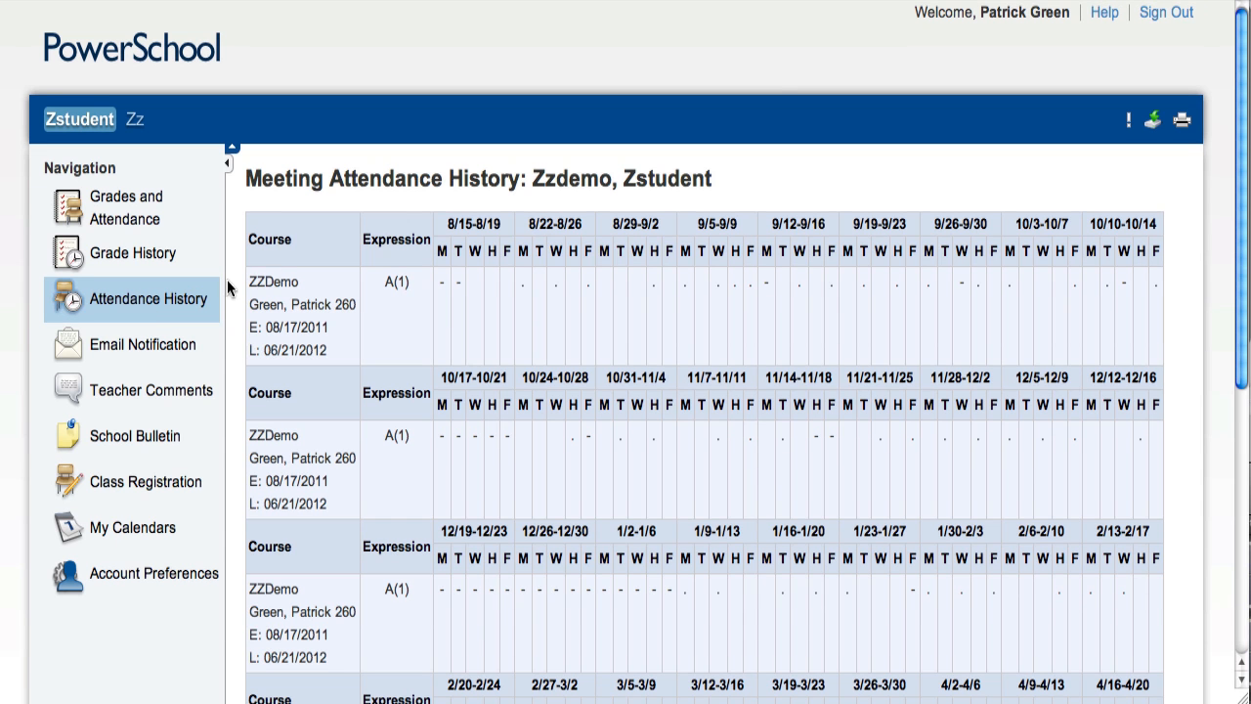
mouse_move(1189, 269)
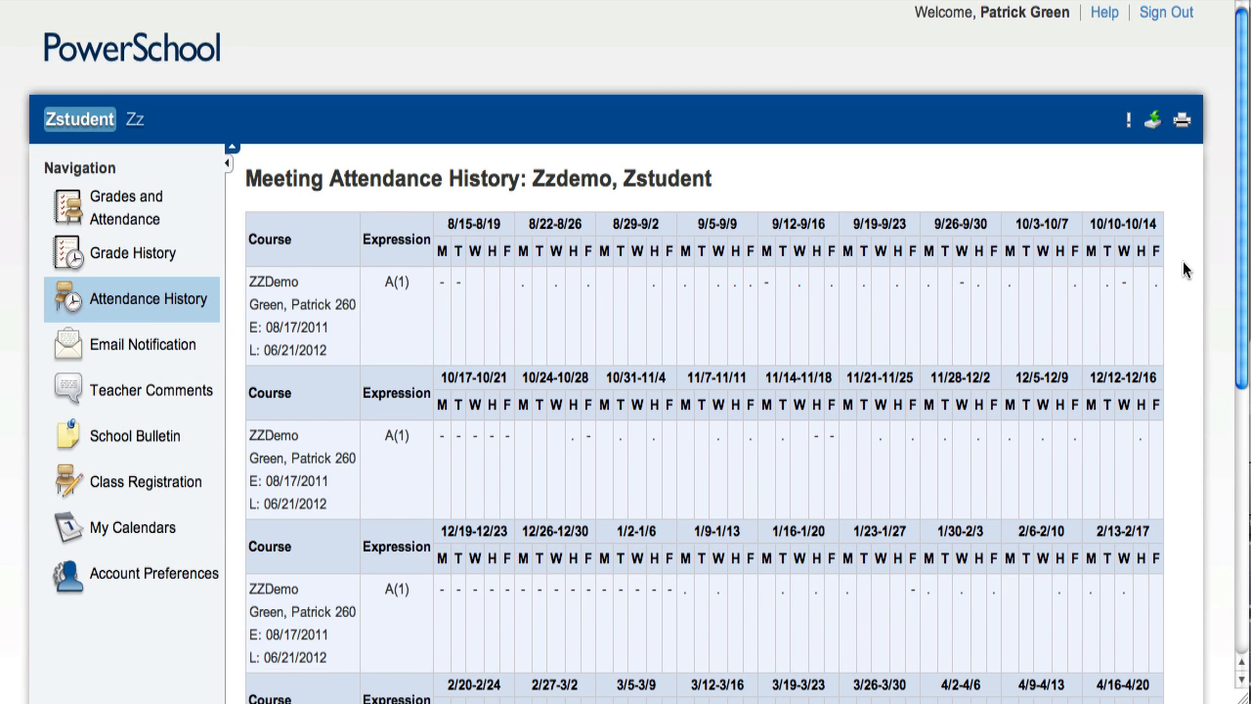
scroll(down, 3)
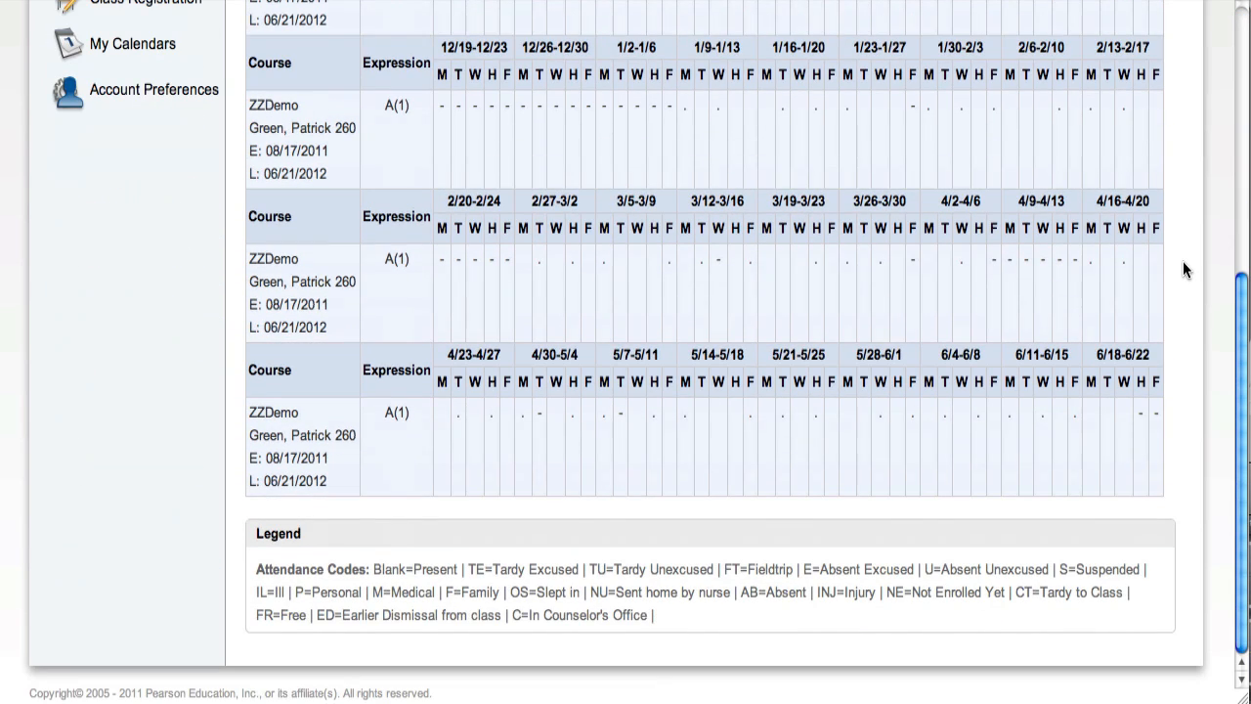
mouse_move(348, 556)
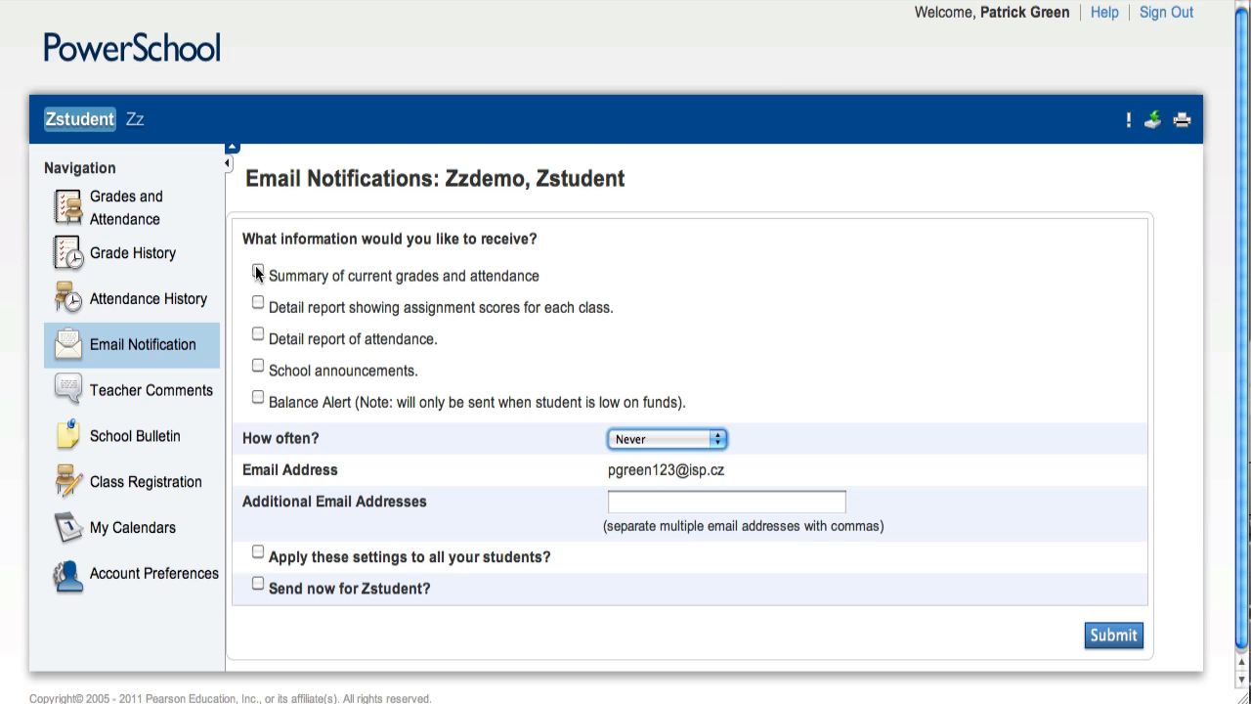
Step: Subscribe to the grades and attendance summary email, delivered Weekly, ready to add another address
click(258, 270)
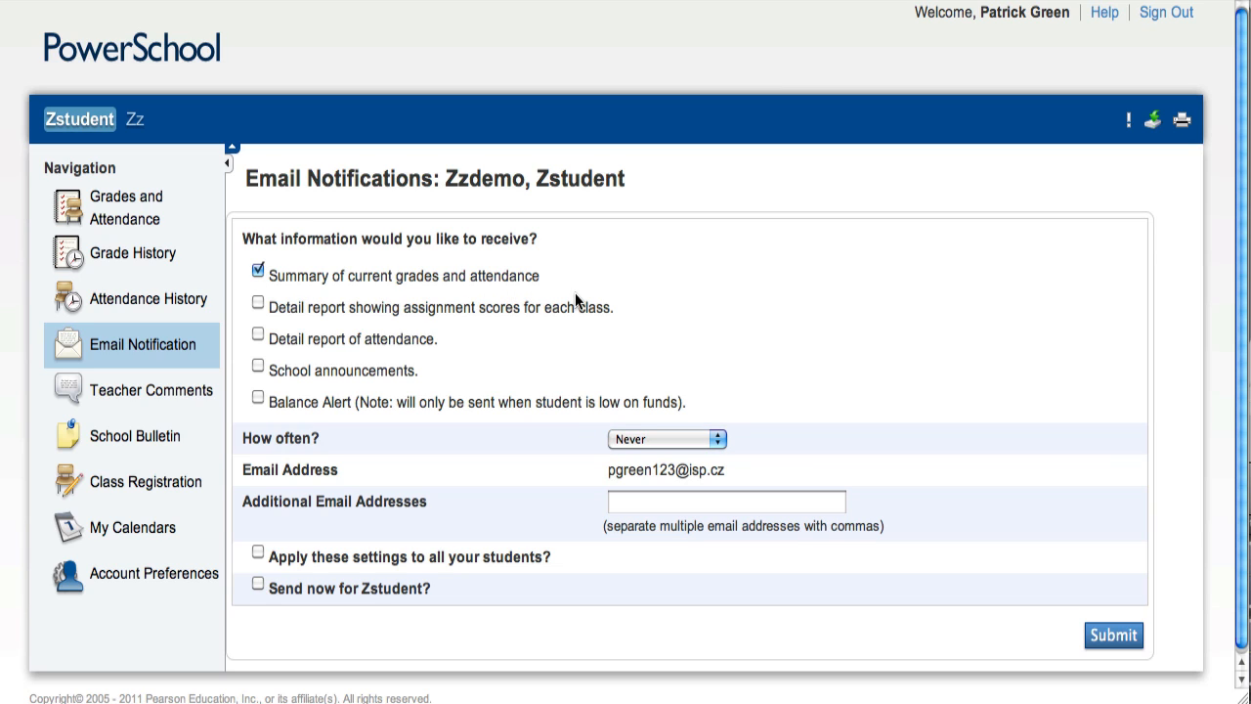
click(668, 438)
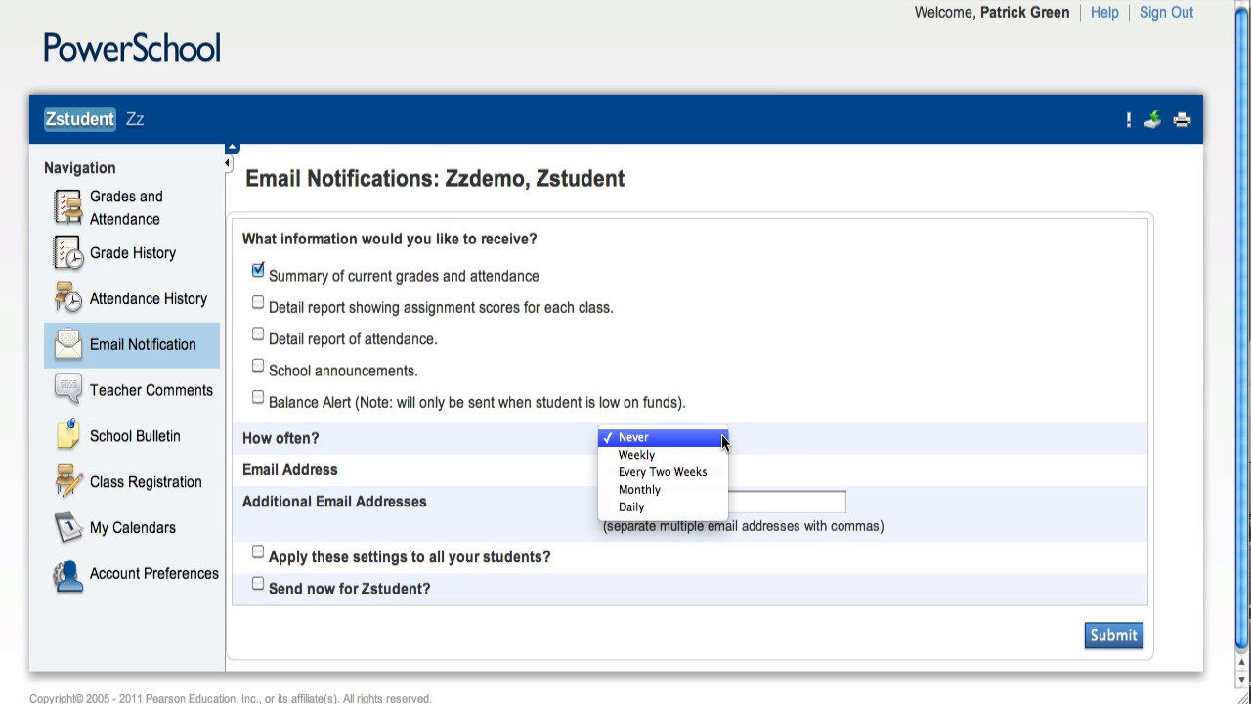
click(637, 454)
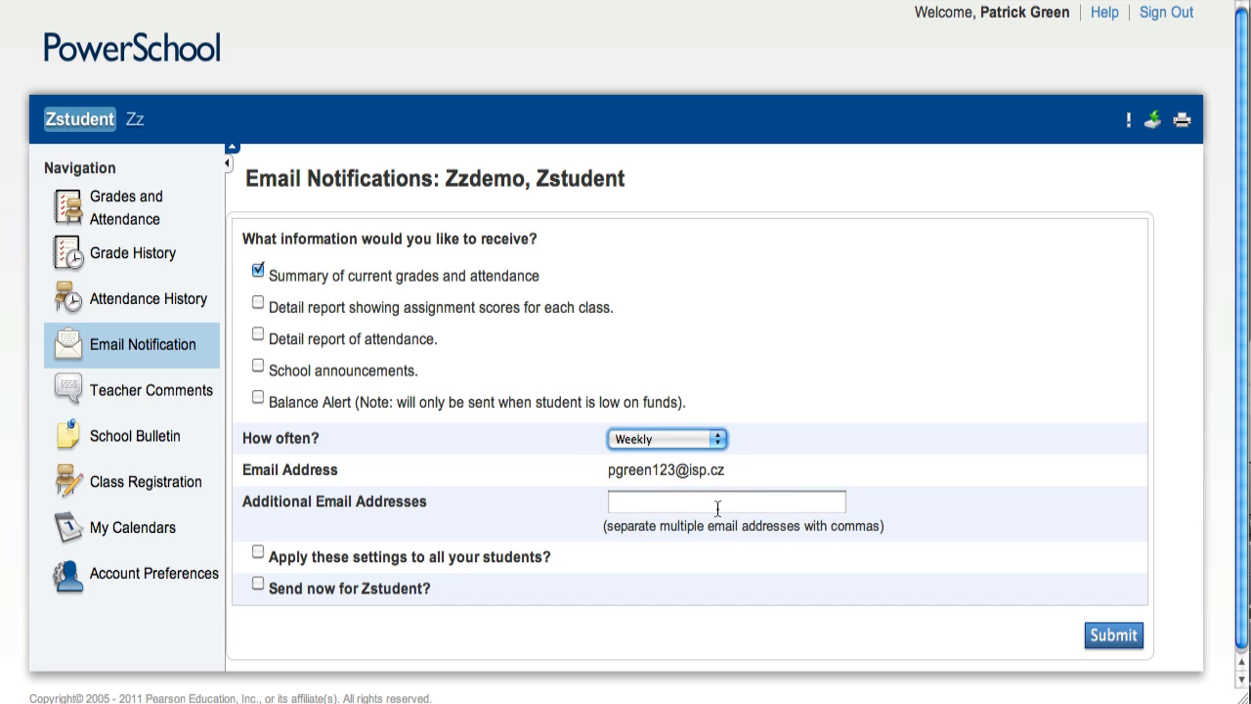
click(151, 392)
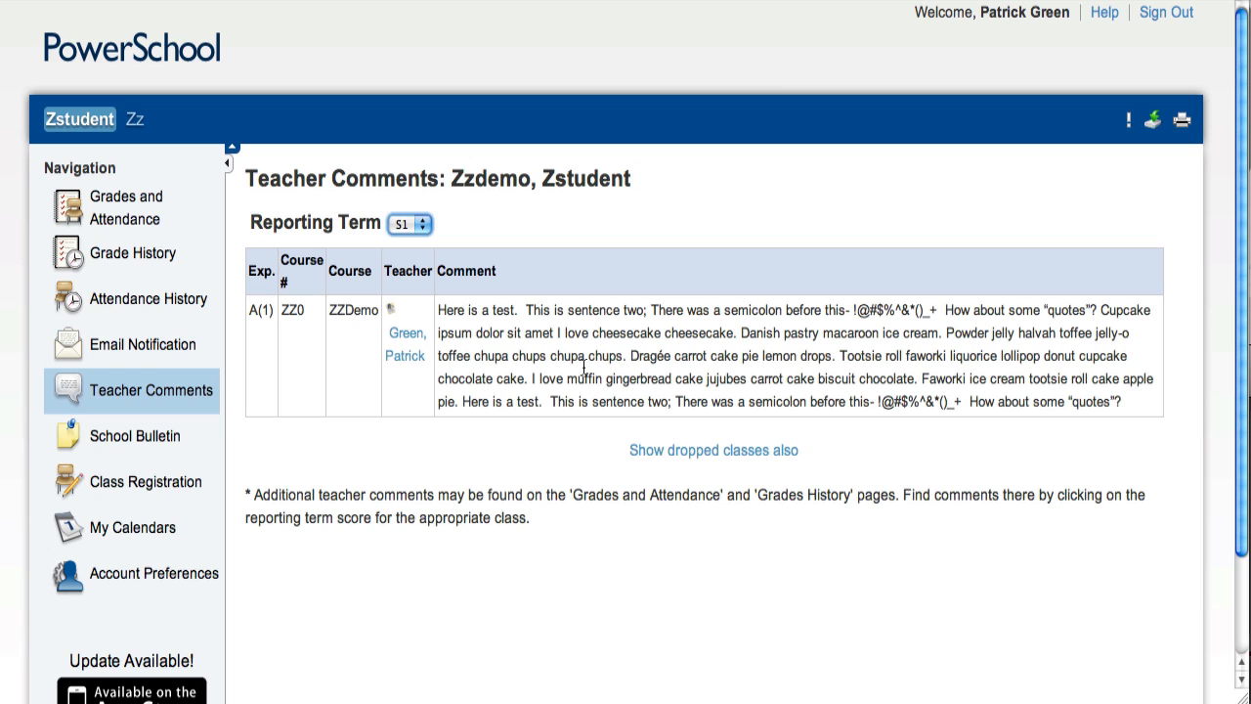
Step: Show the 2012-2013 Course Requests page via Class Registration
click(135, 434)
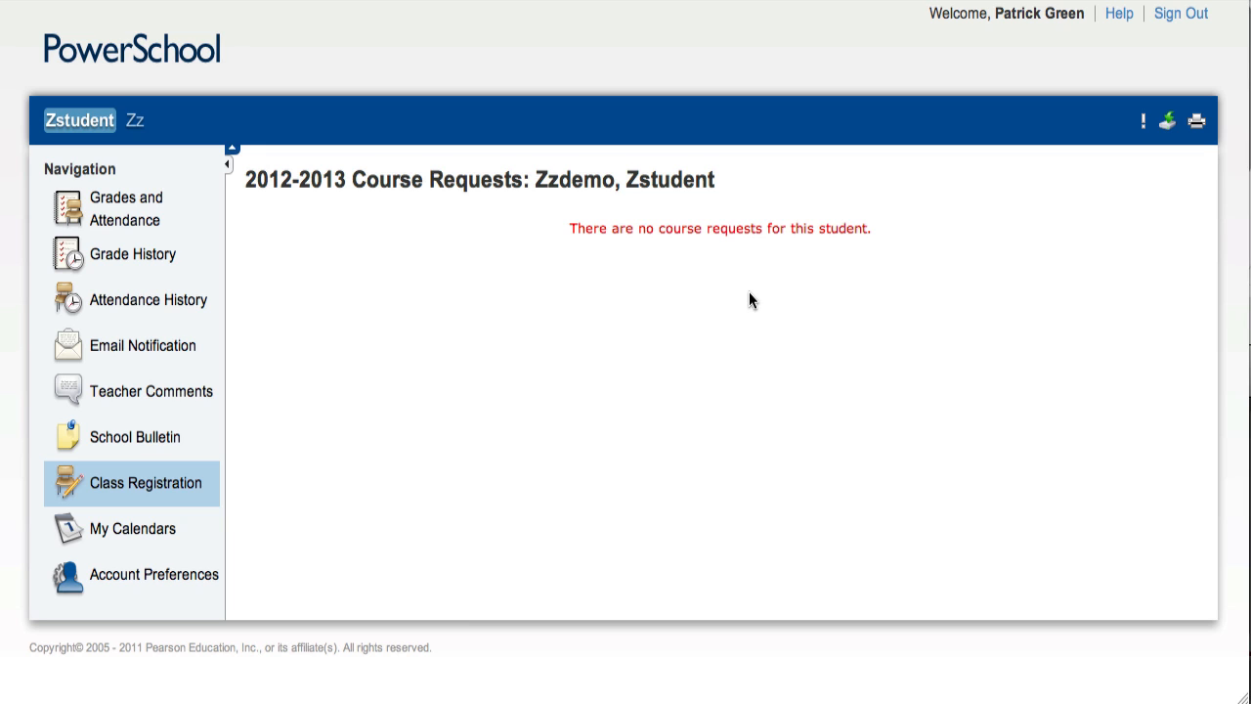
Step: Show the Students list in Account Preferences with Zstudent Zzdemo and Zz ZZDemo3 linked
click(153, 575)
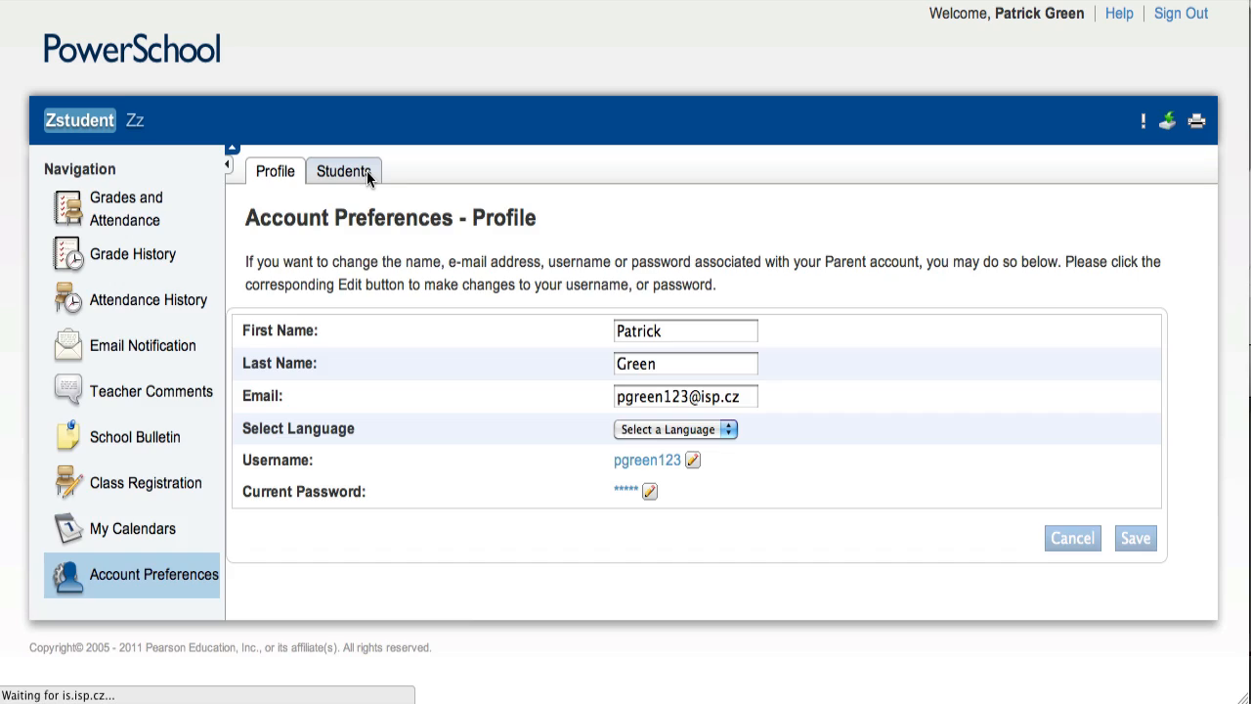
click(344, 170)
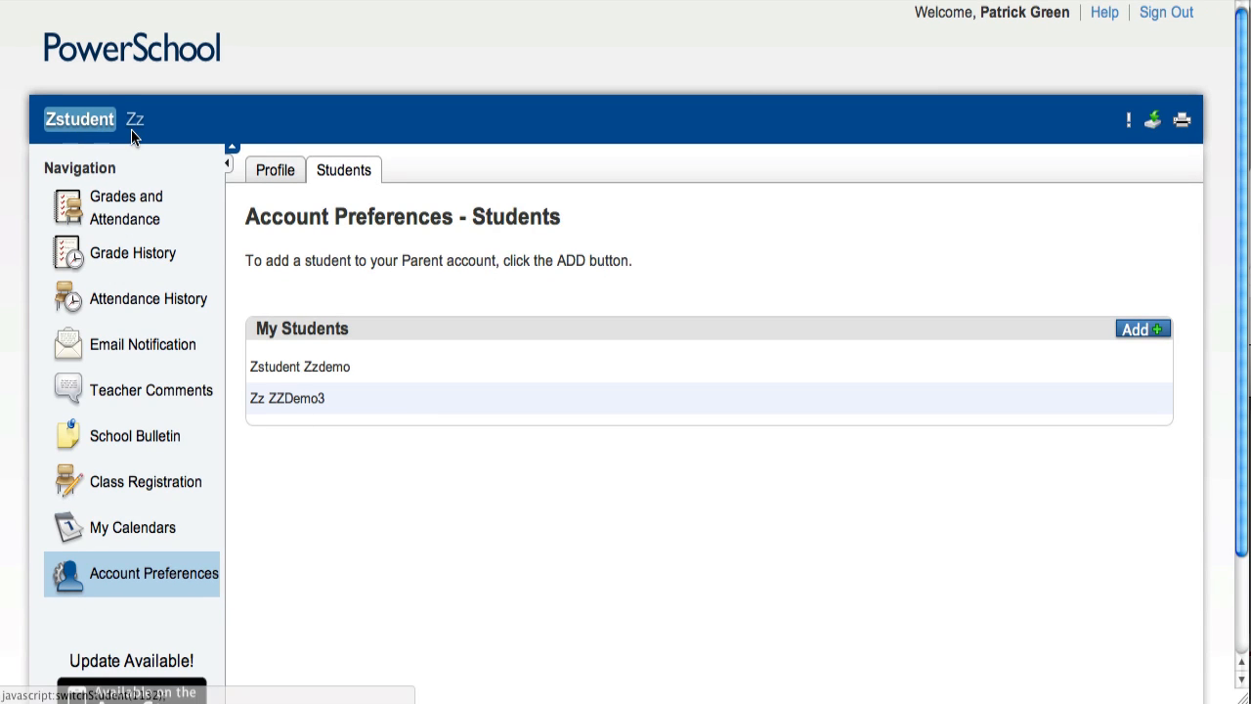
mouse_move(225, 141)
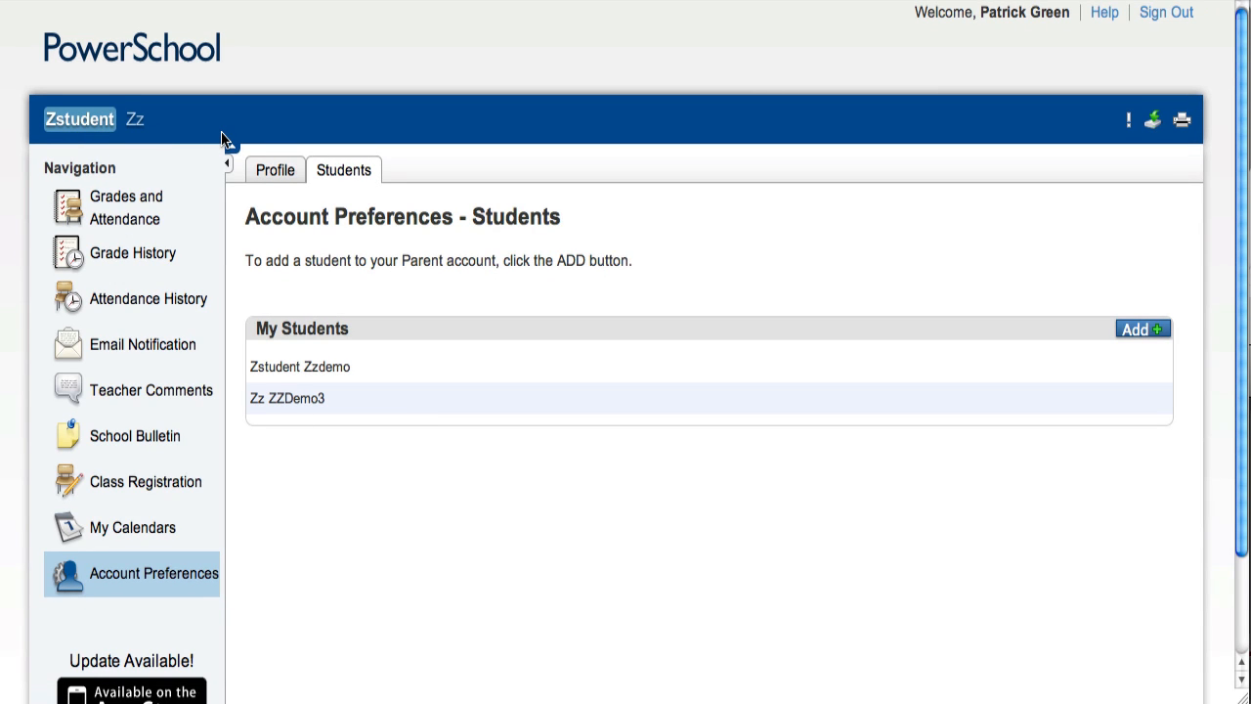